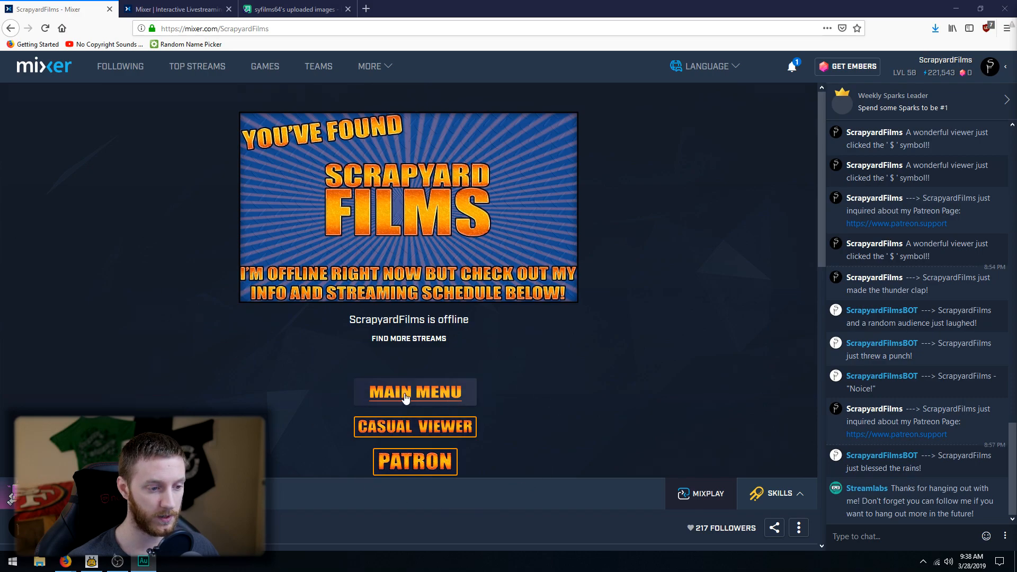
# Step: Copy the direct link of the green dollar-sign image on Imgur and return to Mixer
pyautogui.click(415, 392)
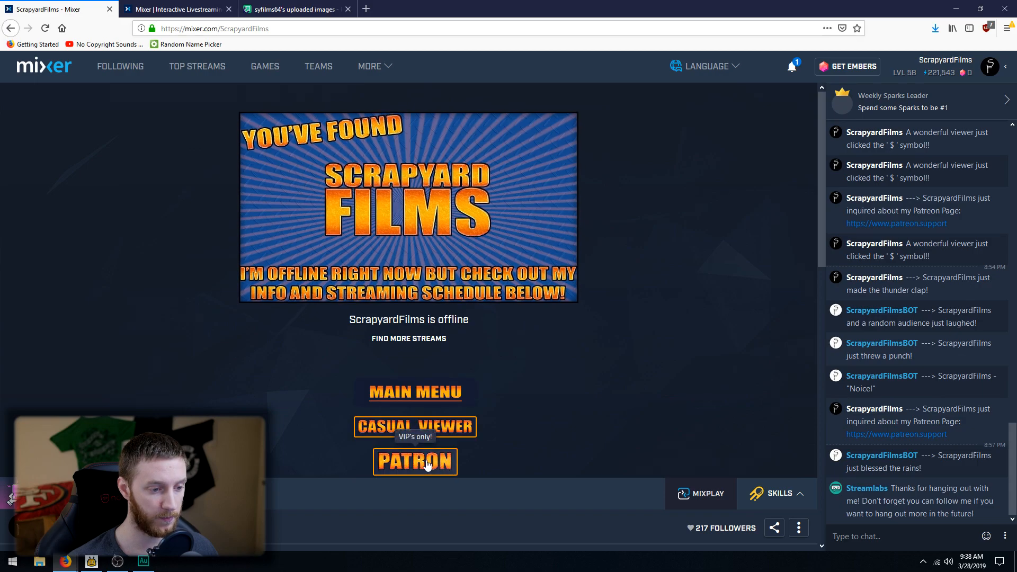
pyautogui.moveTo(481, 465)
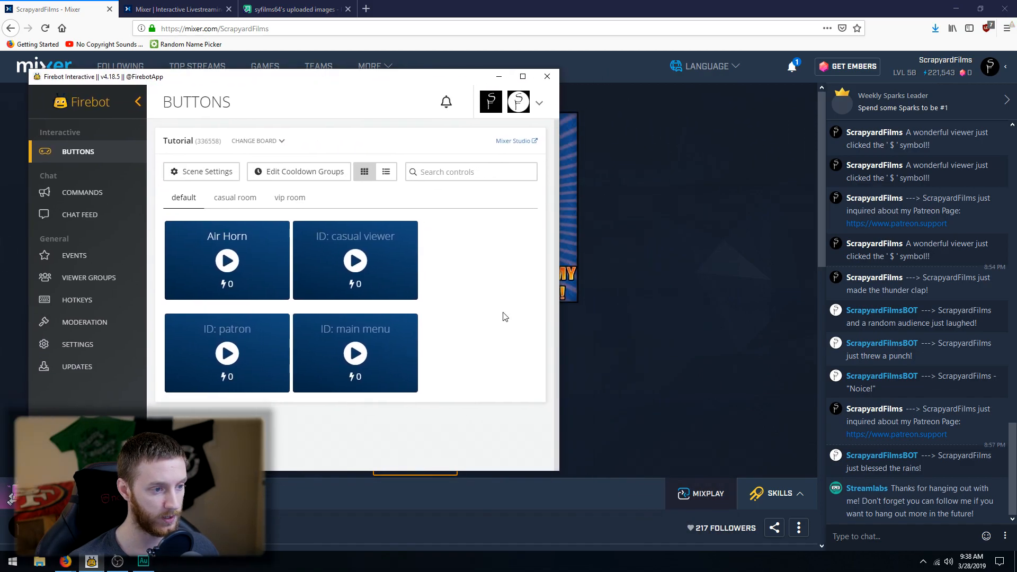
pyautogui.click(547, 76)
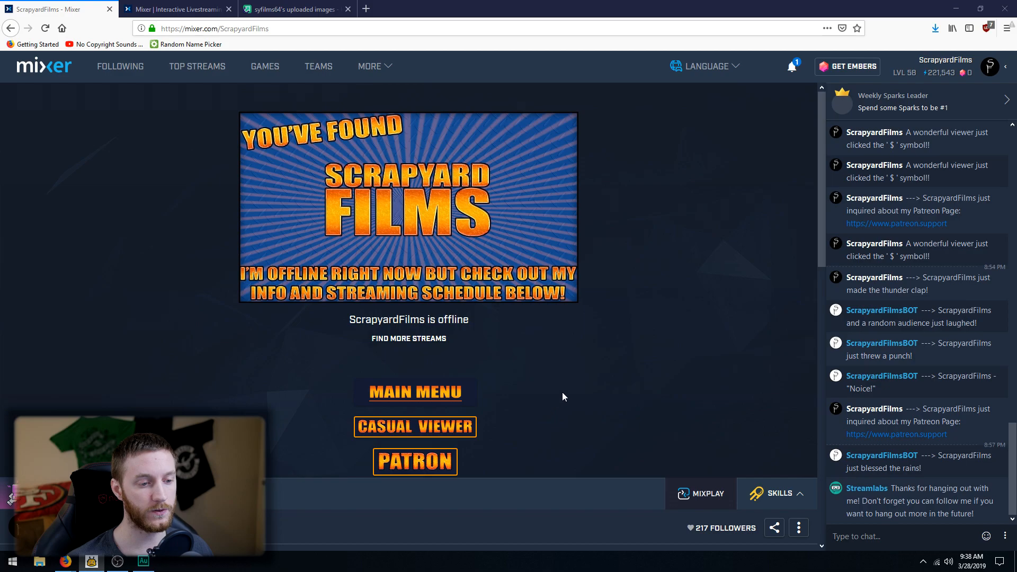
pyautogui.moveTo(576, 396)
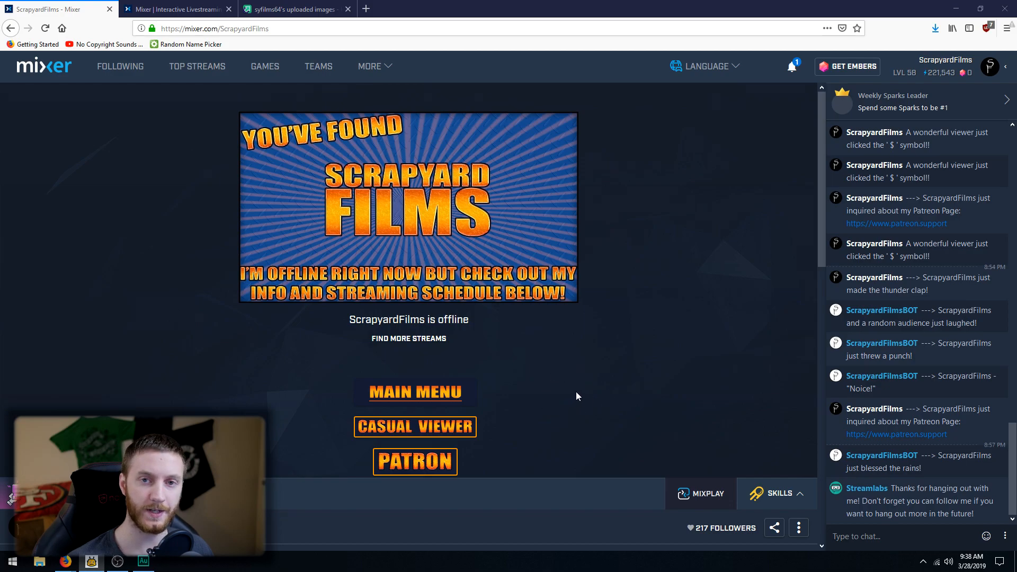
pyautogui.moveTo(573, 413)
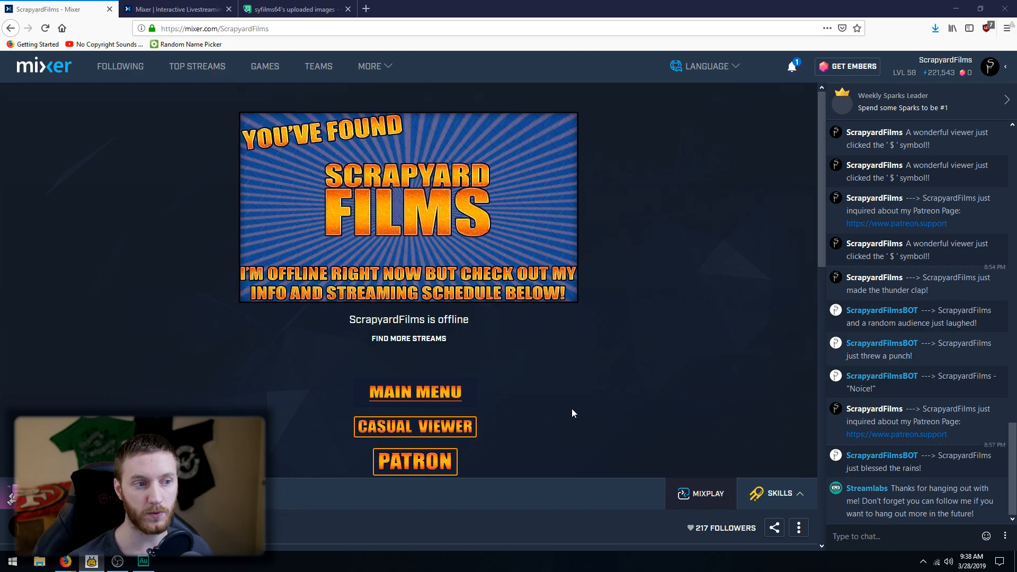
pyautogui.moveTo(329, 41)
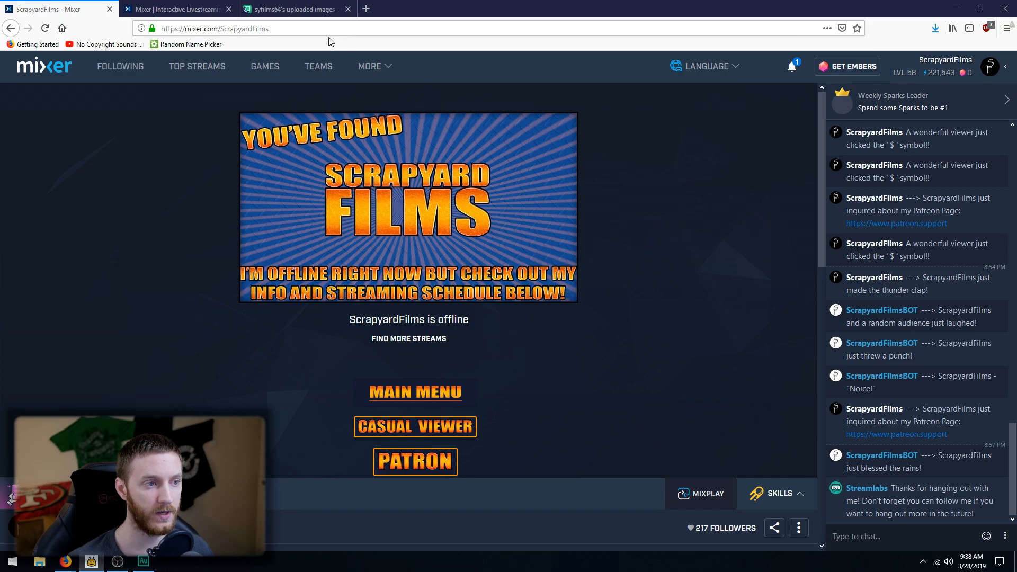
pyautogui.click(292, 9)
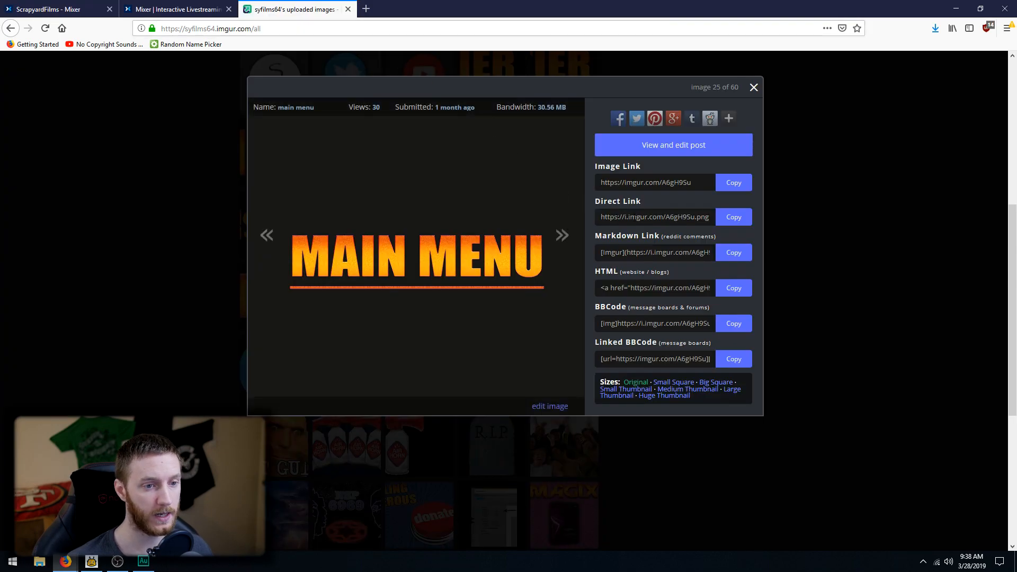
pyautogui.click(753, 87)
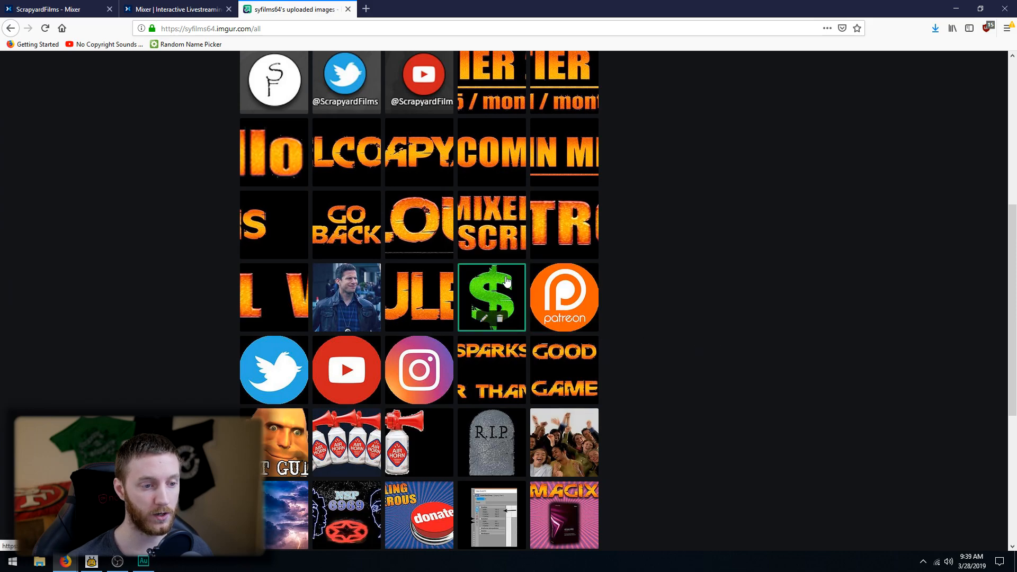
pyautogui.click(491, 297)
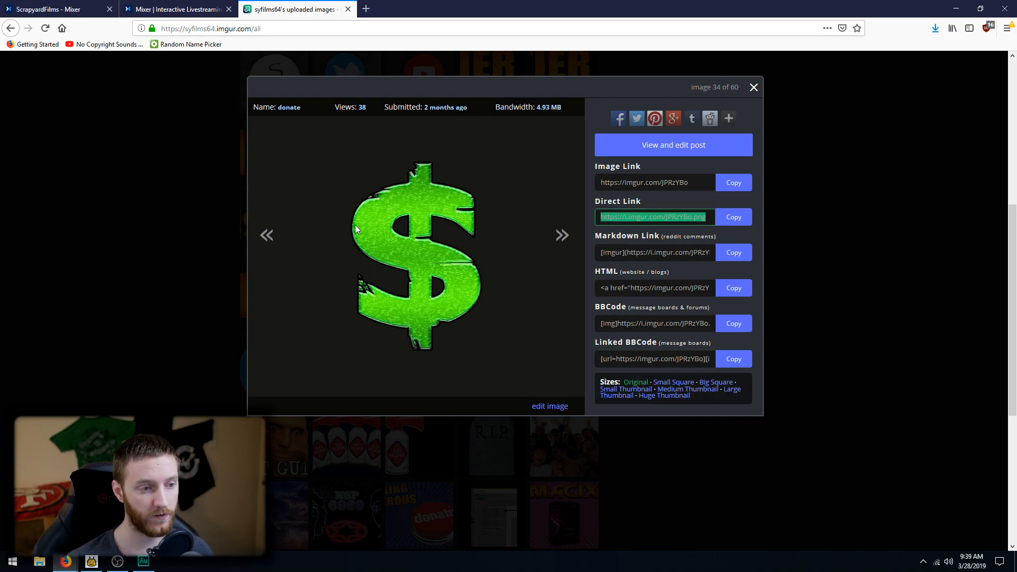
pyautogui.click(49, 9)
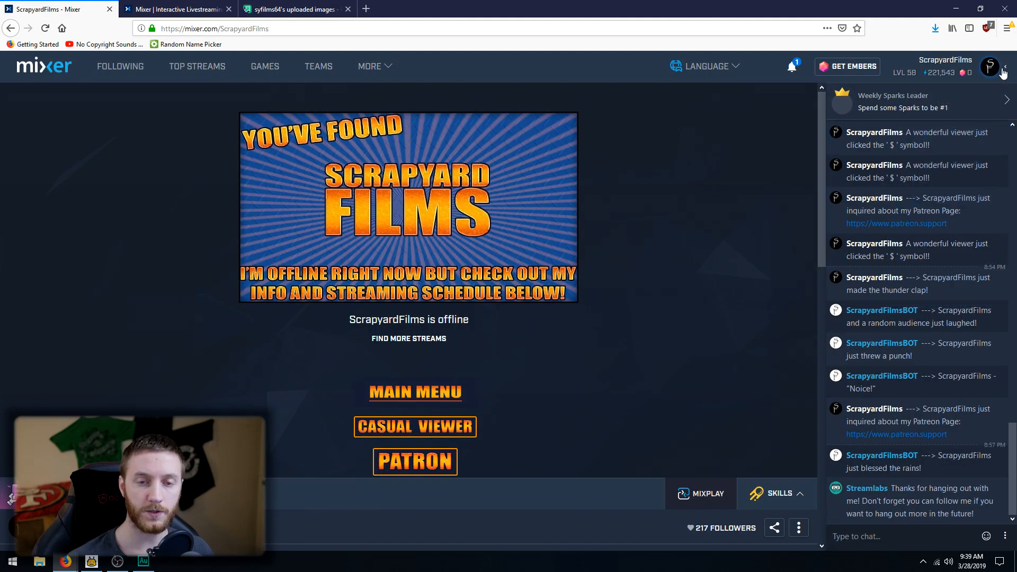
# Step: Reach the MixPlay projects list via DEV LAB and start editing the Tutorial project
pyautogui.click(989, 67)
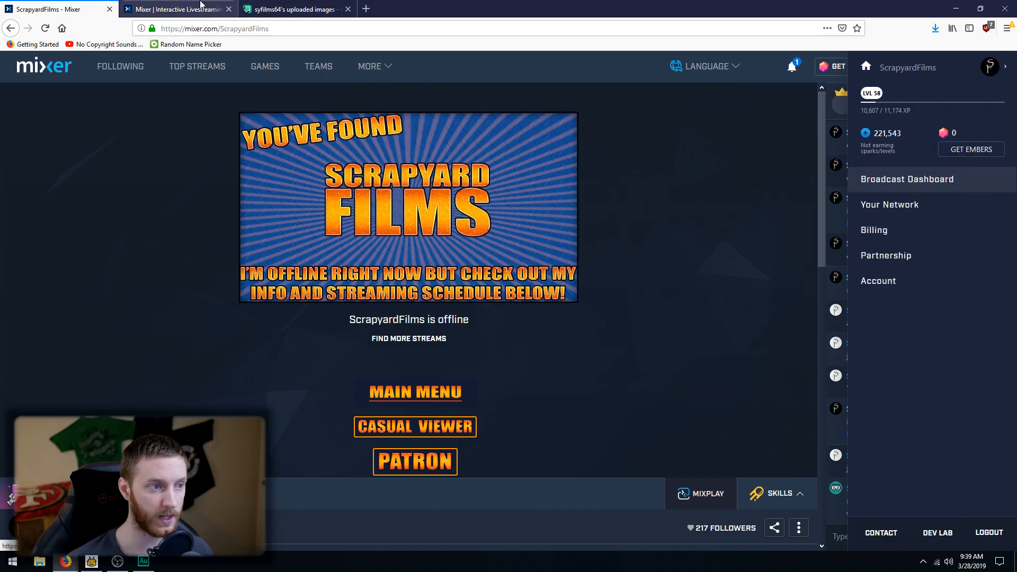
pyautogui.click(229, 9)
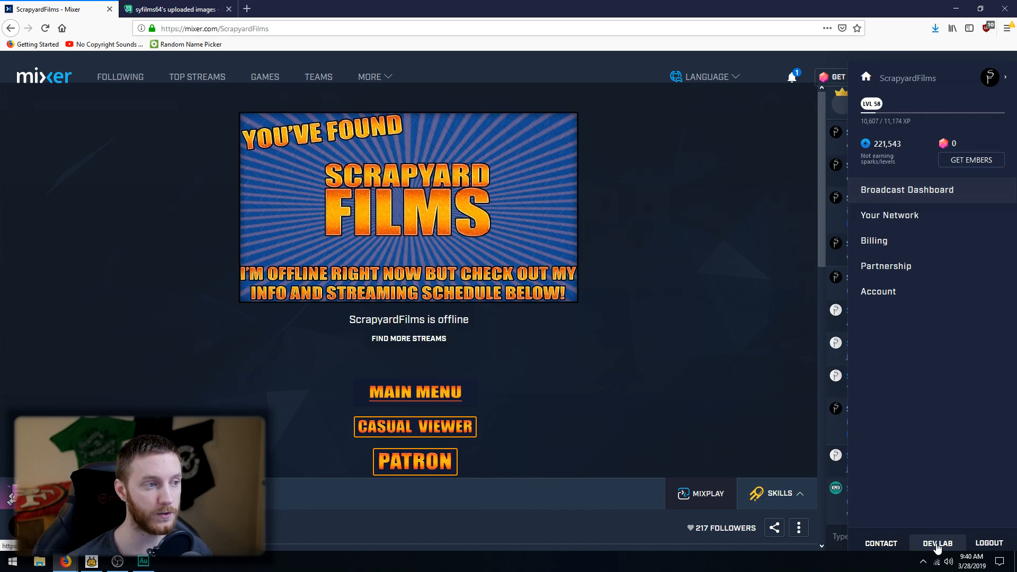
pyautogui.click(937, 542)
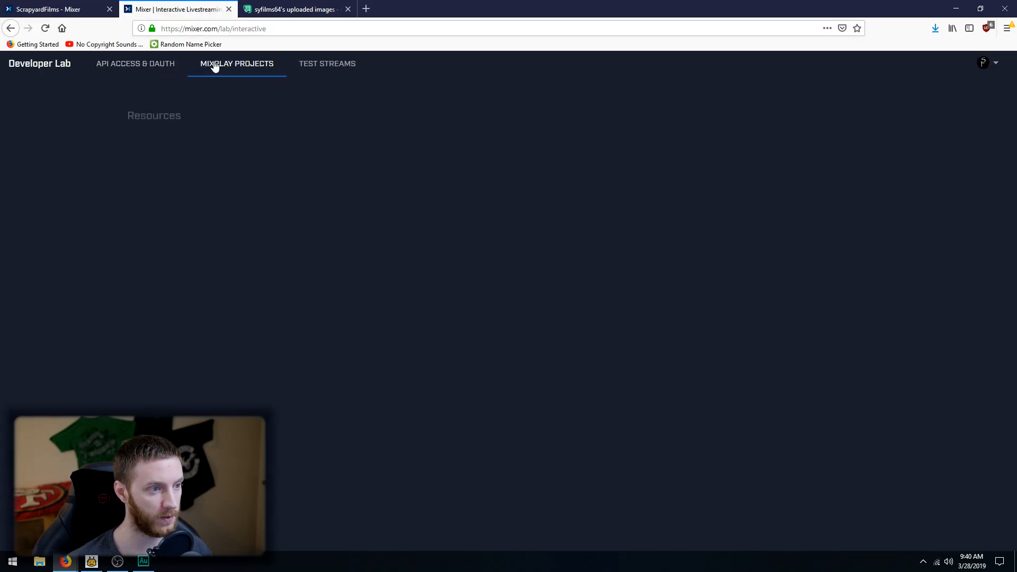
pyautogui.click(236, 64)
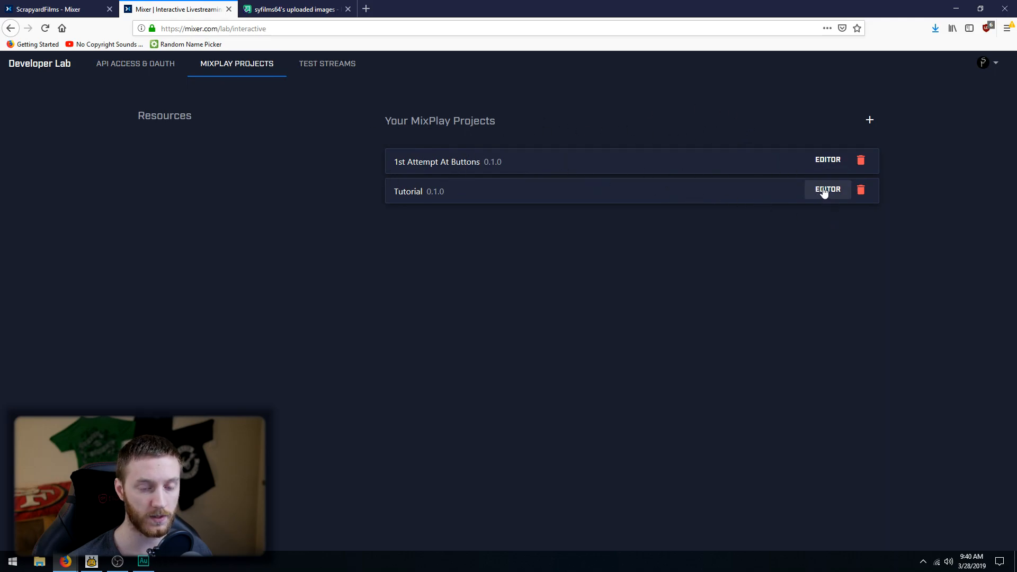
pyautogui.click(828, 189)
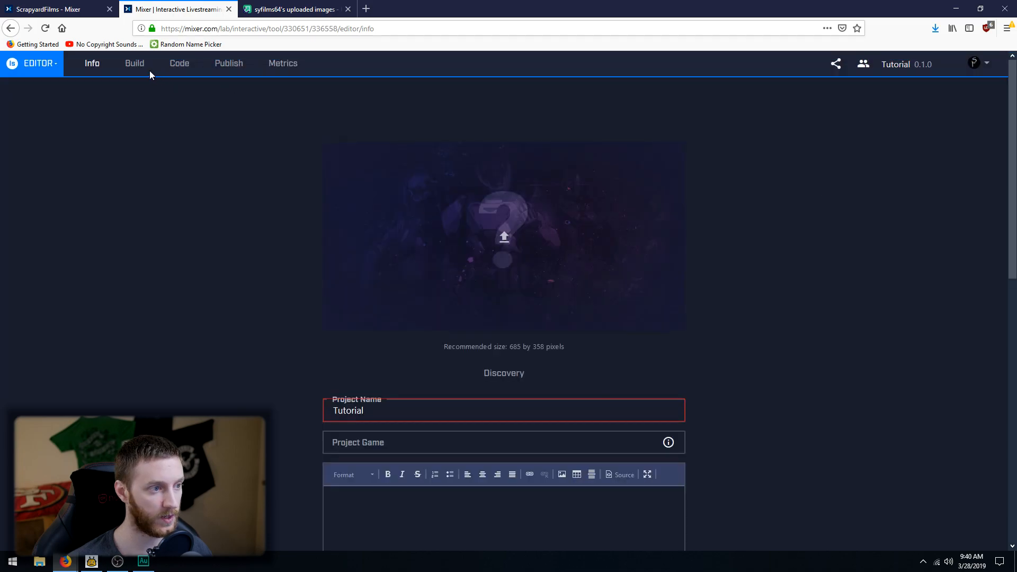
# Step: In Build, add a new control named donate and bring up its settings
pyautogui.click(134, 63)
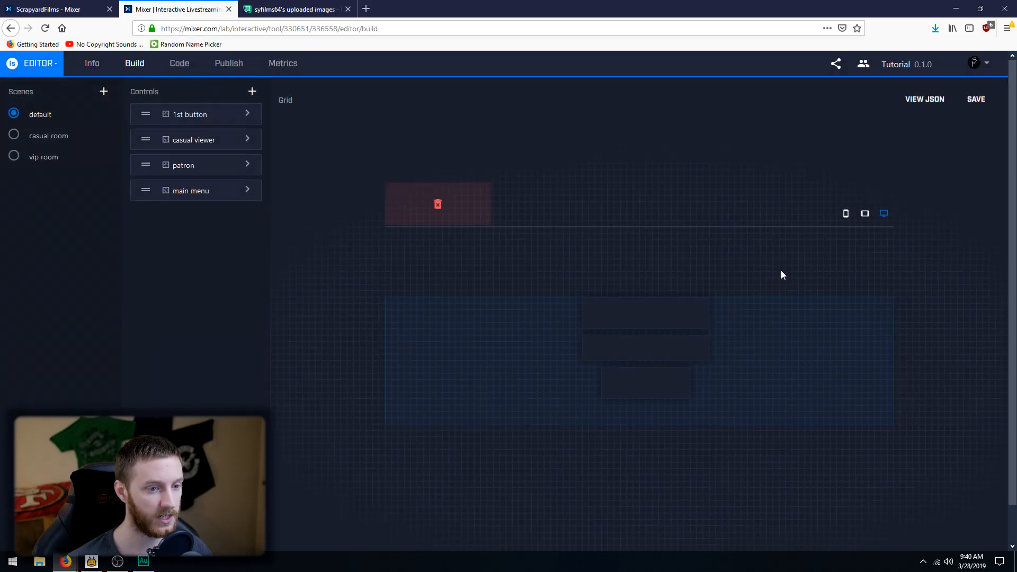
pyautogui.moveTo(614, 361)
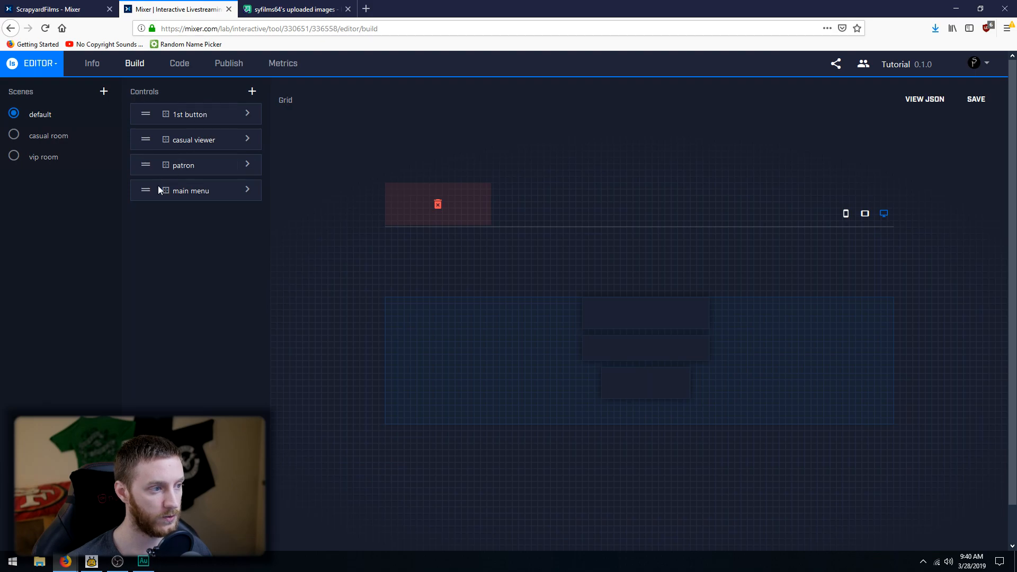
pyautogui.moveTo(252, 96)
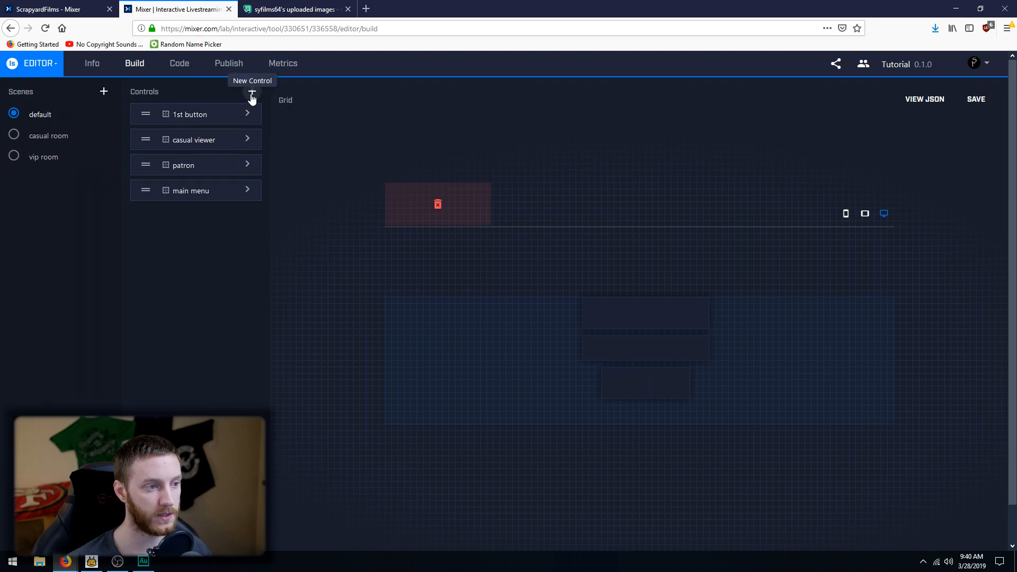
pyautogui.click(252, 91)
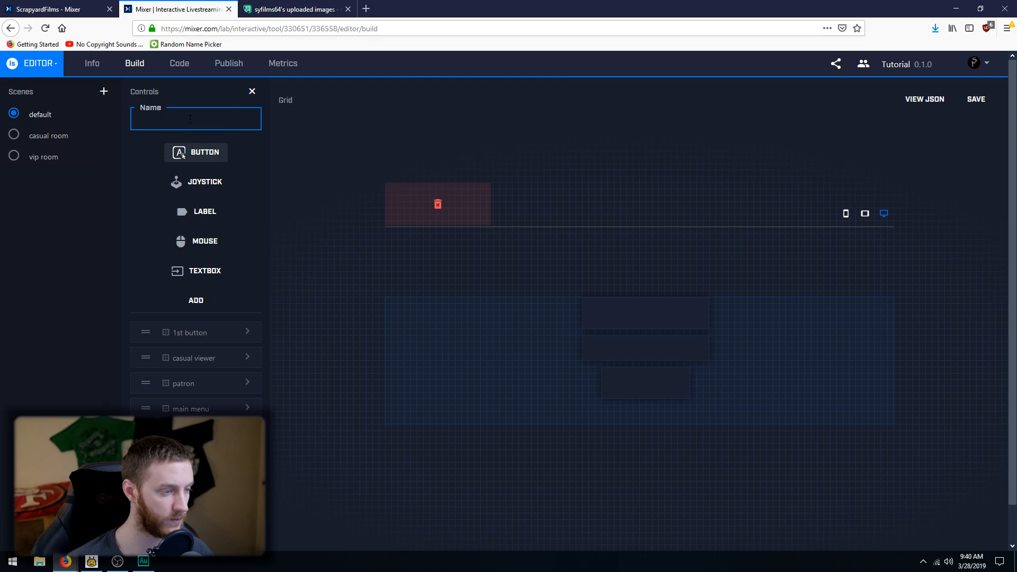
pyautogui.write('donate')
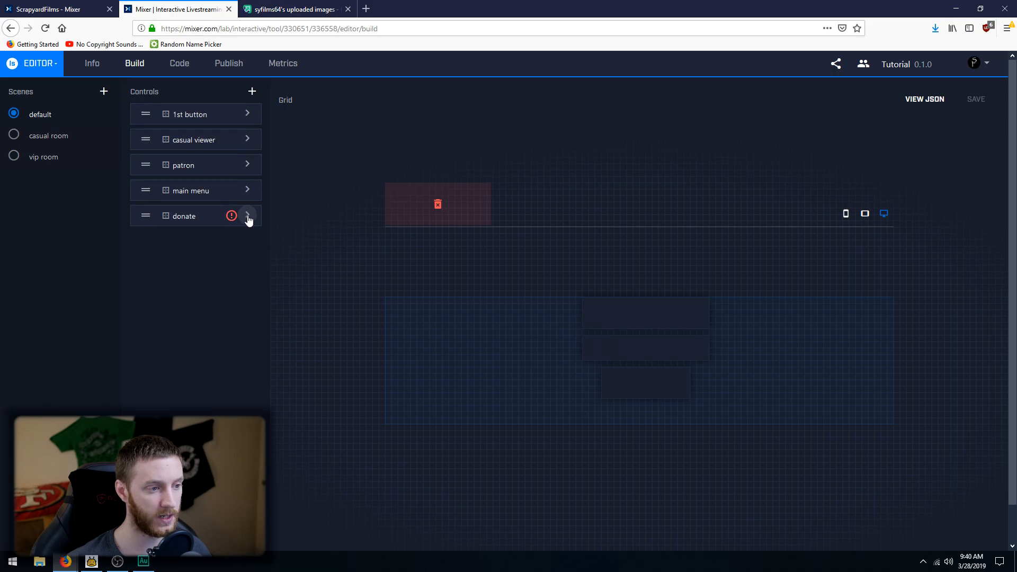
pyautogui.click(246, 215)
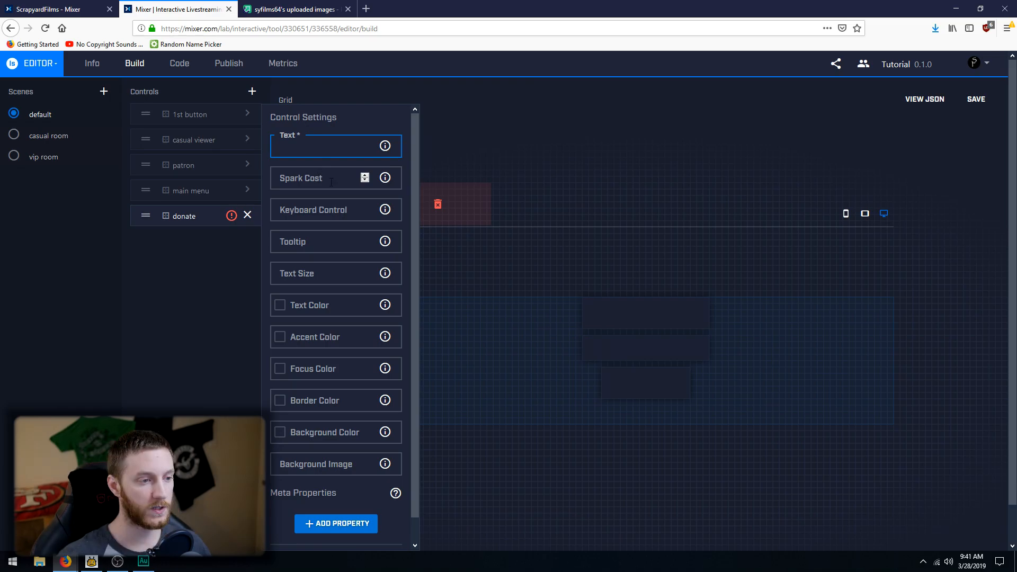
pyautogui.moveTo(319, 222)
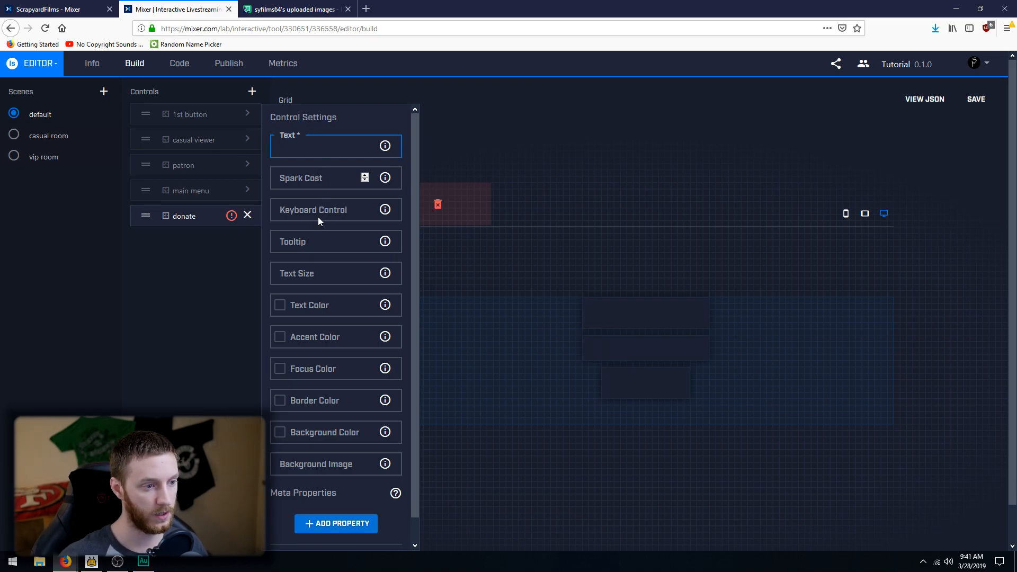
# Step: Give donate the tooltip 'Thanks for donating!' and the imgur JPRzYBo.png background image URL
pyautogui.click(335, 242)
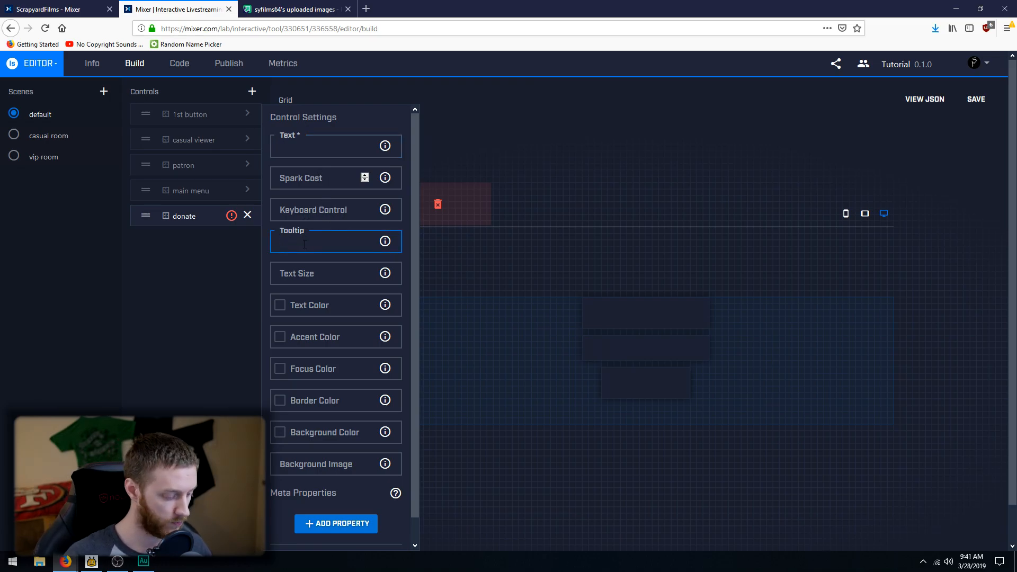
pyautogui.write('Thanks for d')
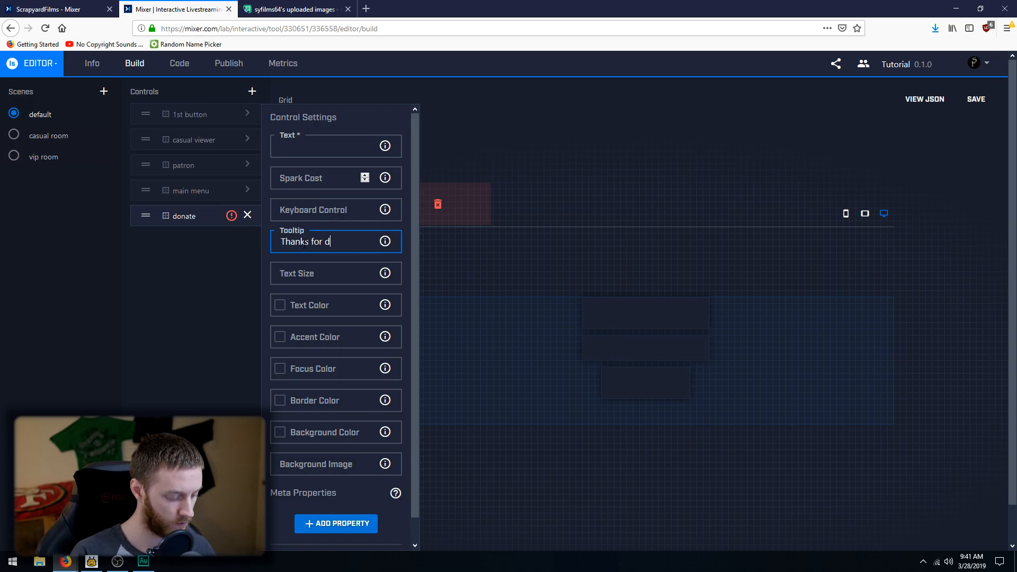
pyautogui.write('onating!')
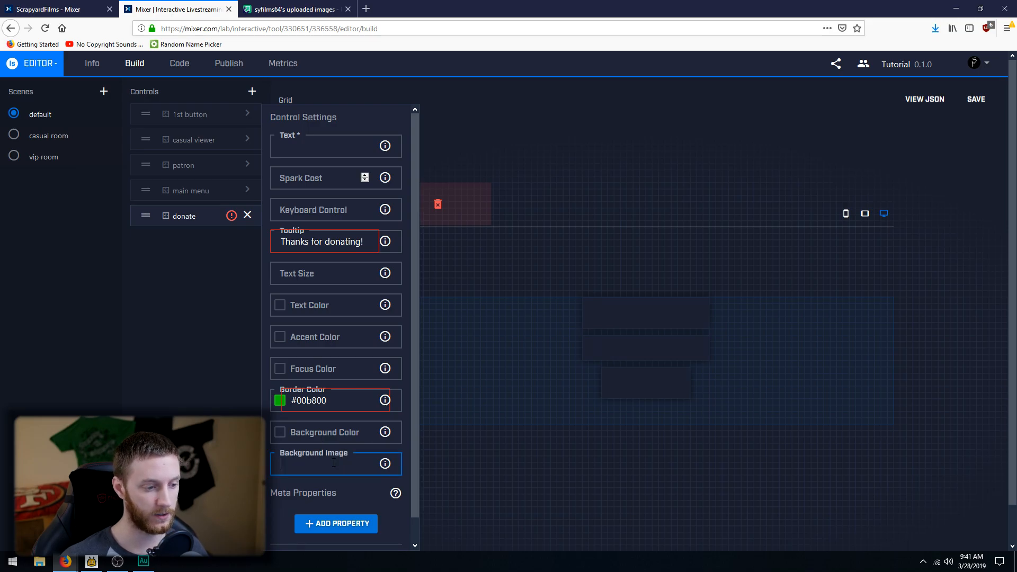
pyautogui.write('igur.com/JPRzYBo.png')
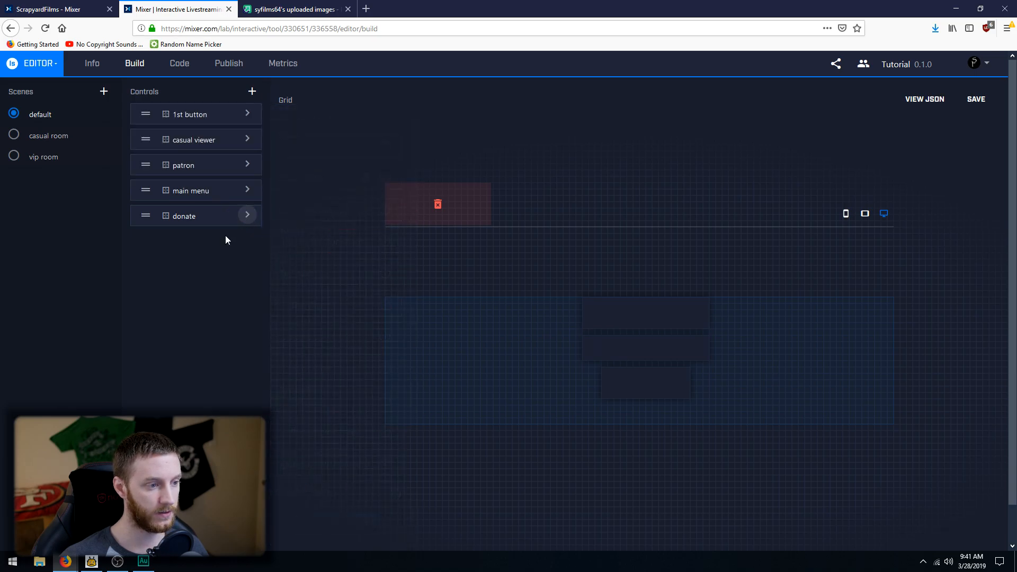
pyautogui.moveTo(144, 216)
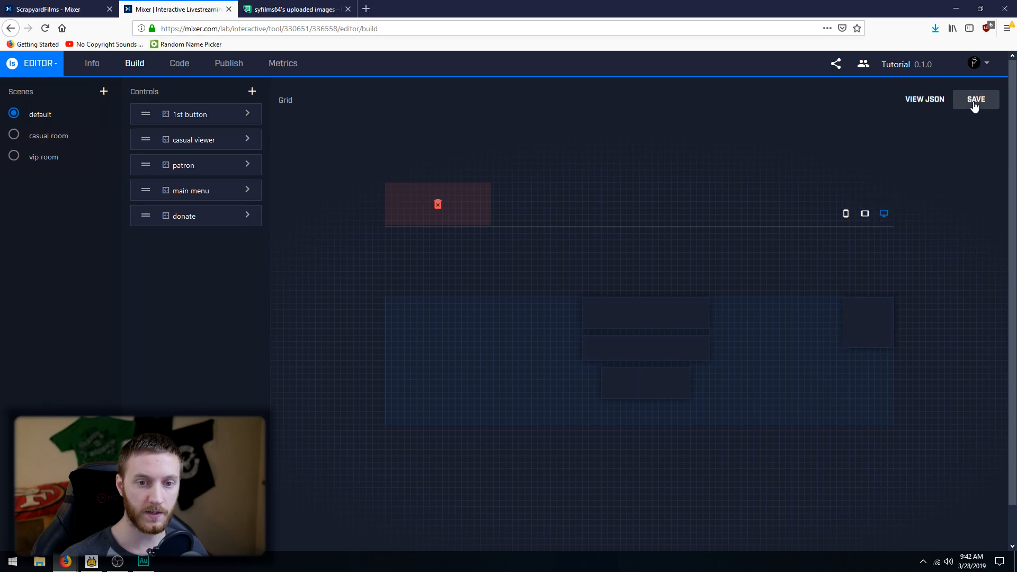
# Step: Save the board with donate placed on the right of the default scene's grid
pyautogui.click(975, 99)
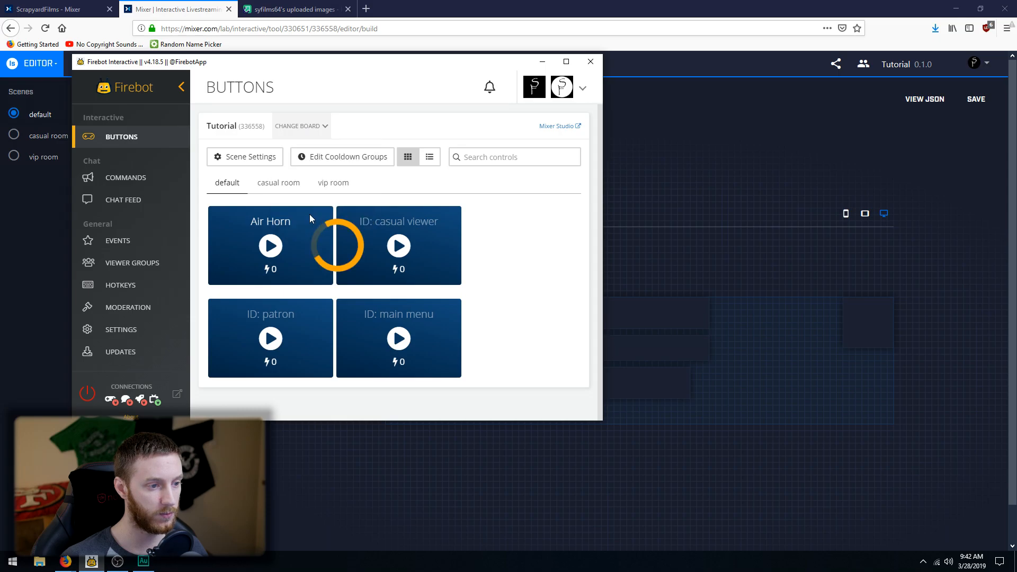
# Step: Check the donate button in Firebot's list, then show the Mixer channel page
pyautogui.scroll(-3)
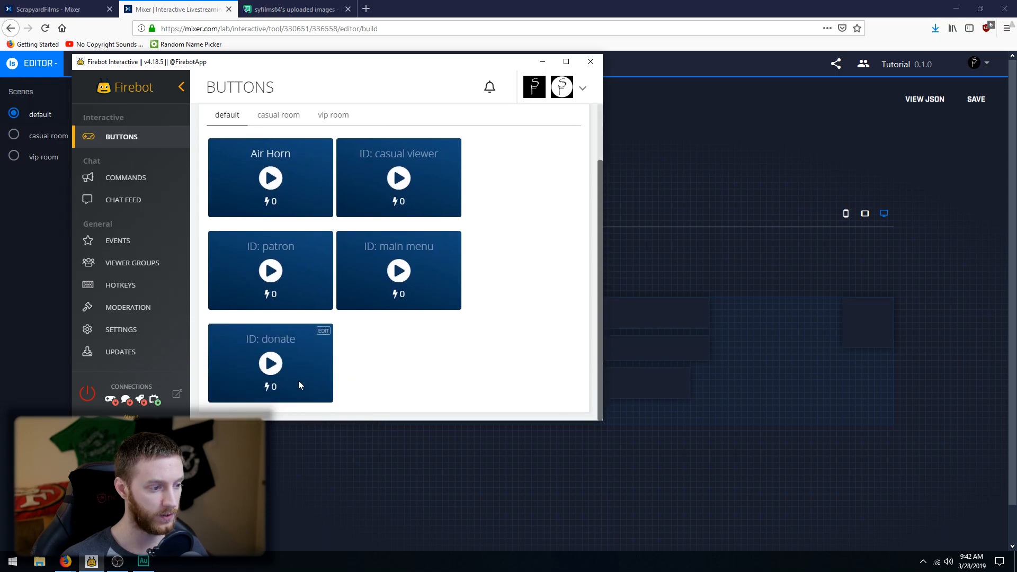
pyautogui.moveTo(87, 395)
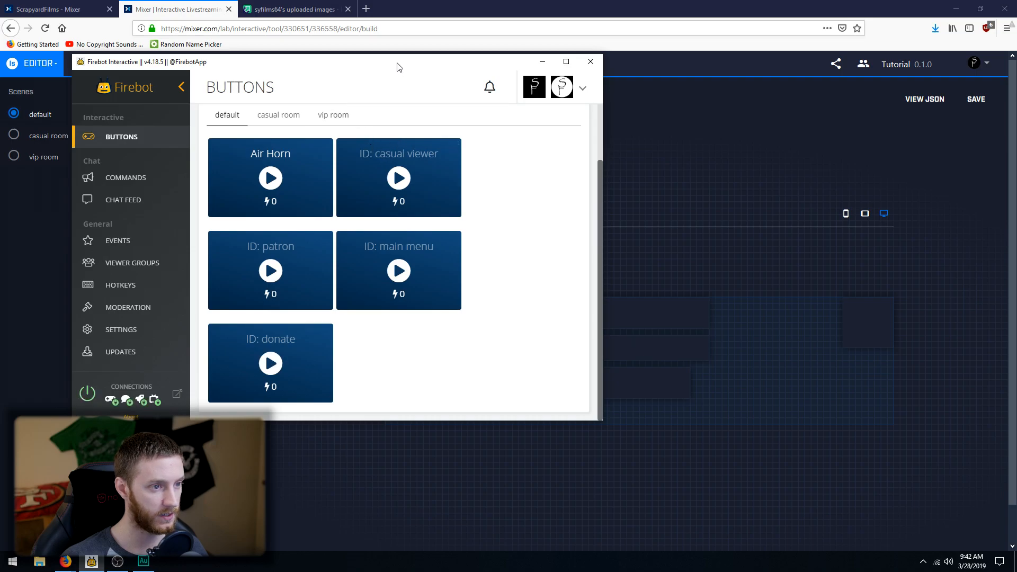
pyautogui.click(590, 61)
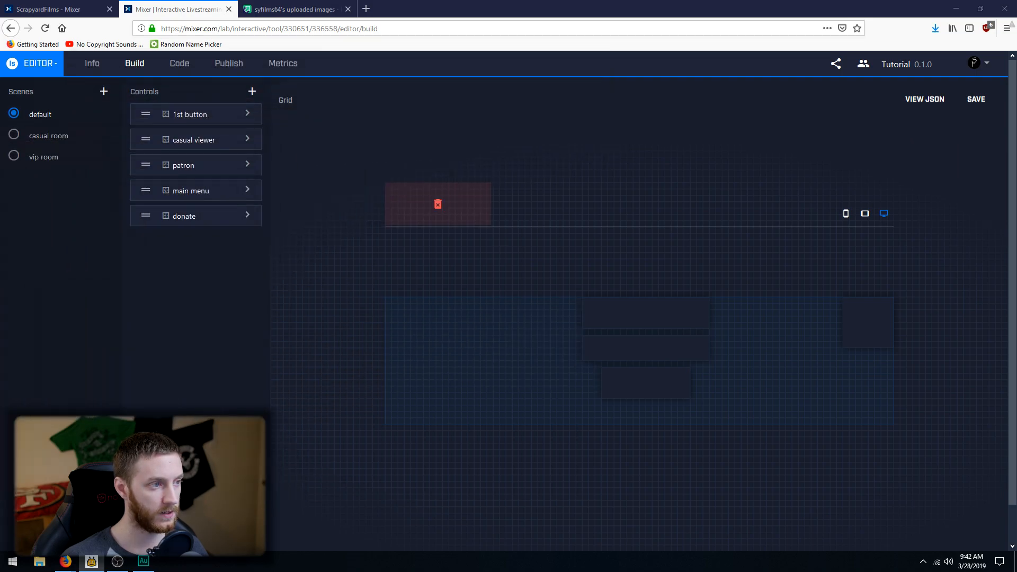
pyautogui.click(52, 9)
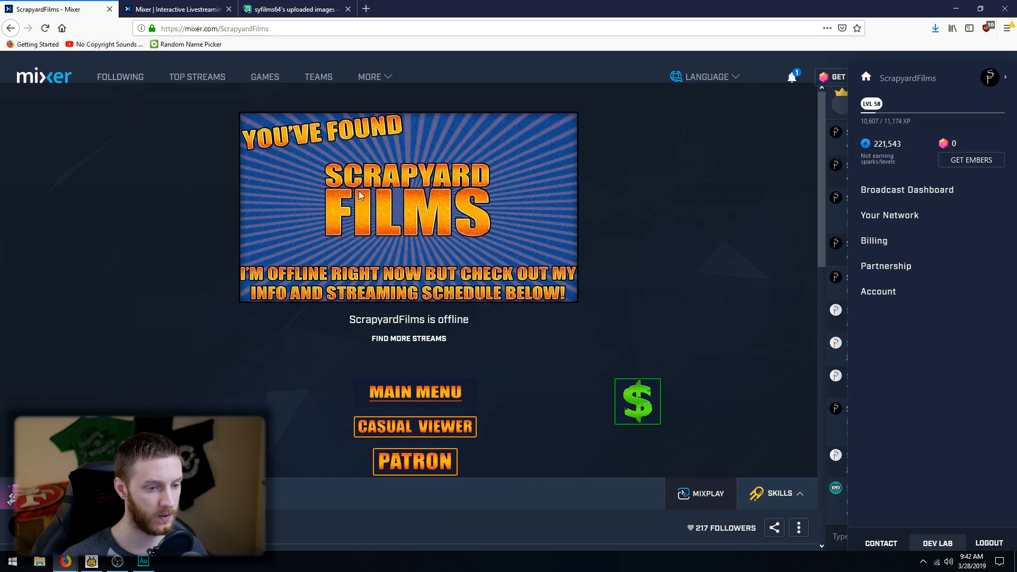
pyautogui.moveTo(637, 401)
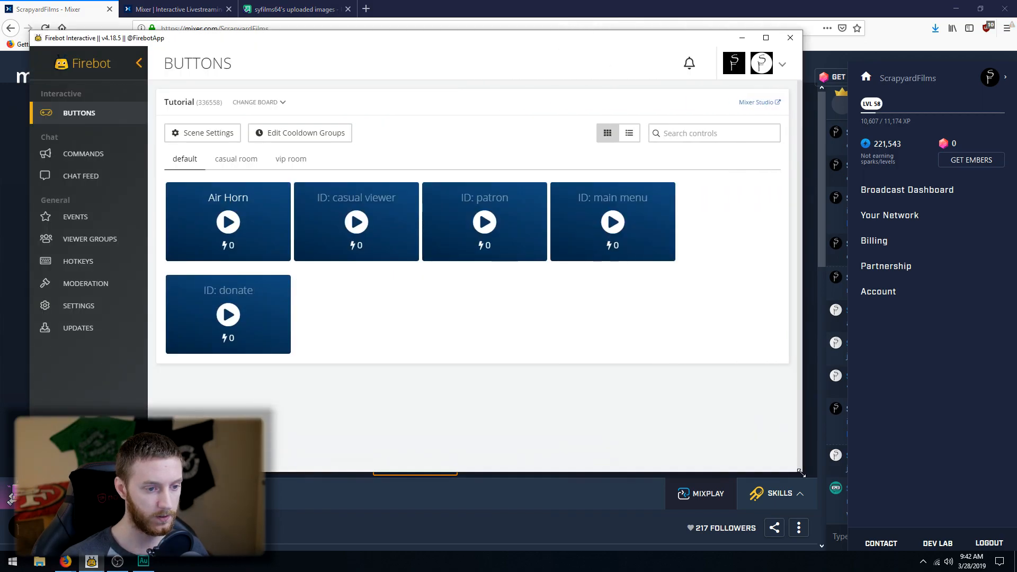
pyautogui.moveTo(279, 285)
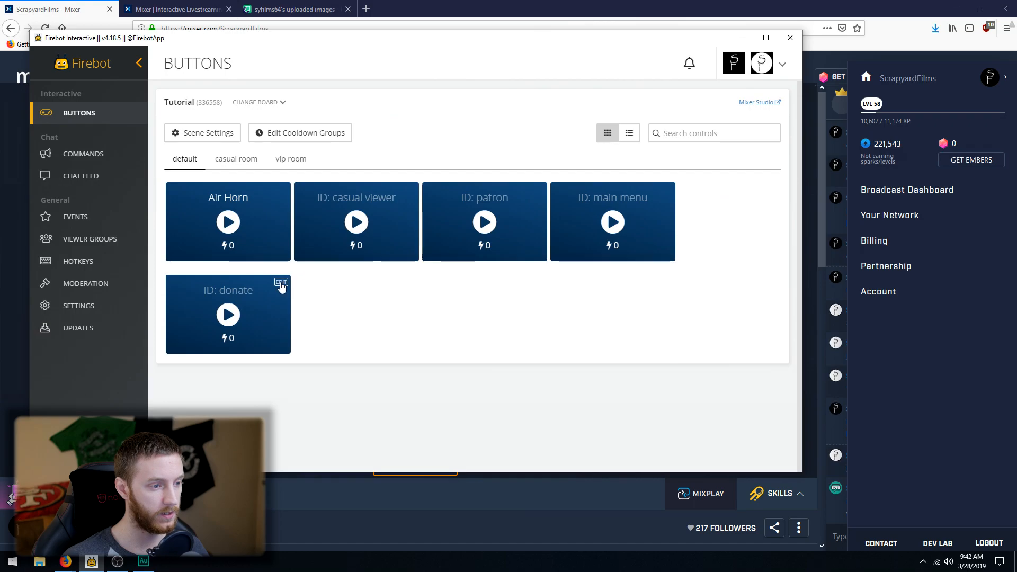
# Step: Edit the ID: donate button and begin adding a new effect
pyautogui.click(280, 283)
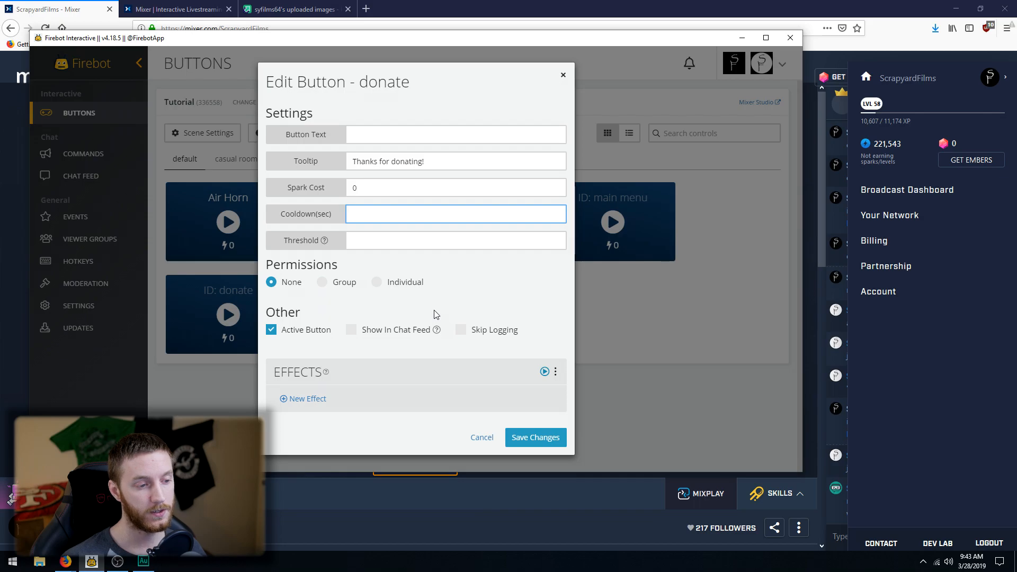
pyautogui.click(303, 398)
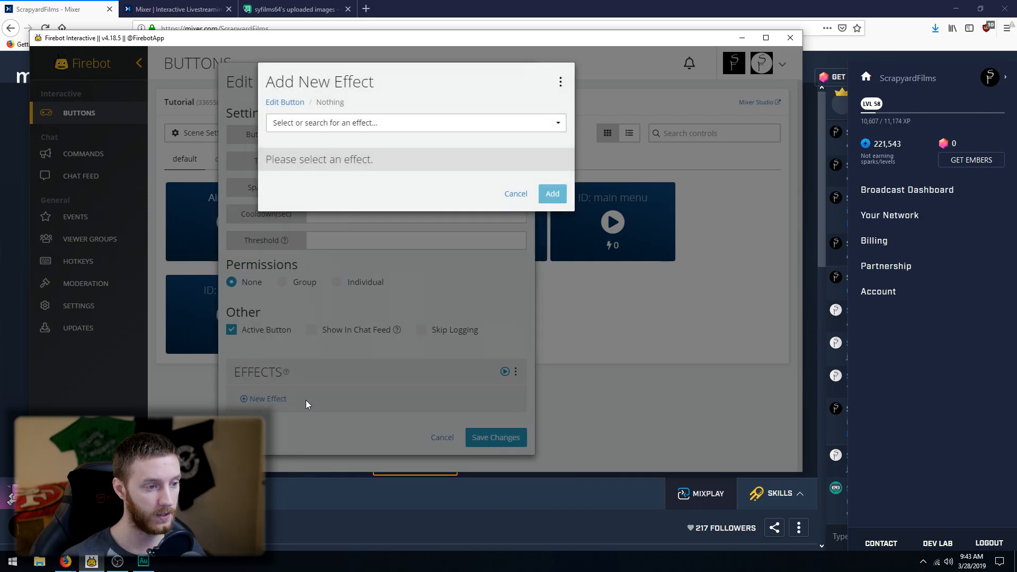
pyautogui.click(415, 123)
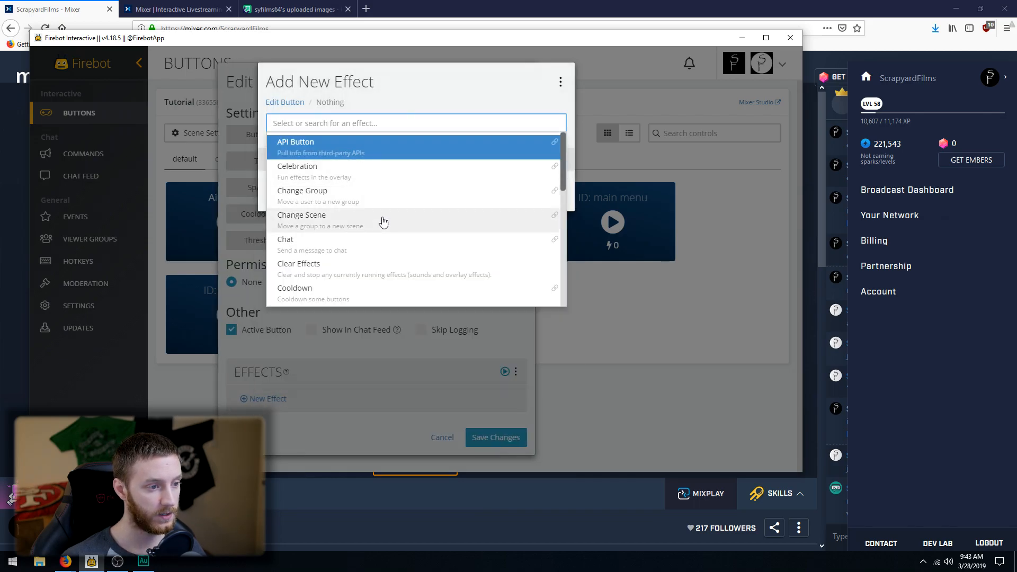
pyautogui.click(285, 238)
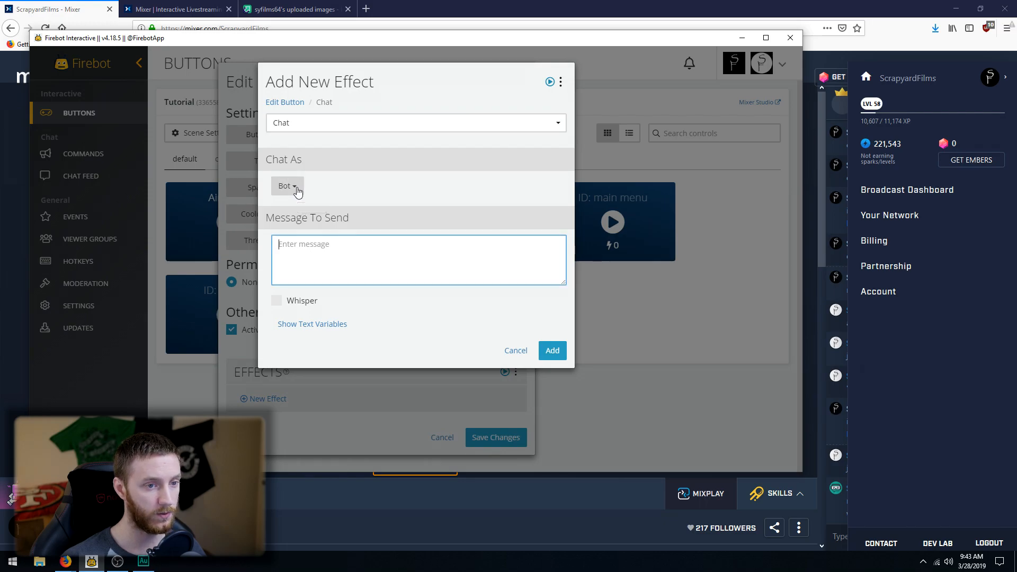
pyautogui.click(286, 186)
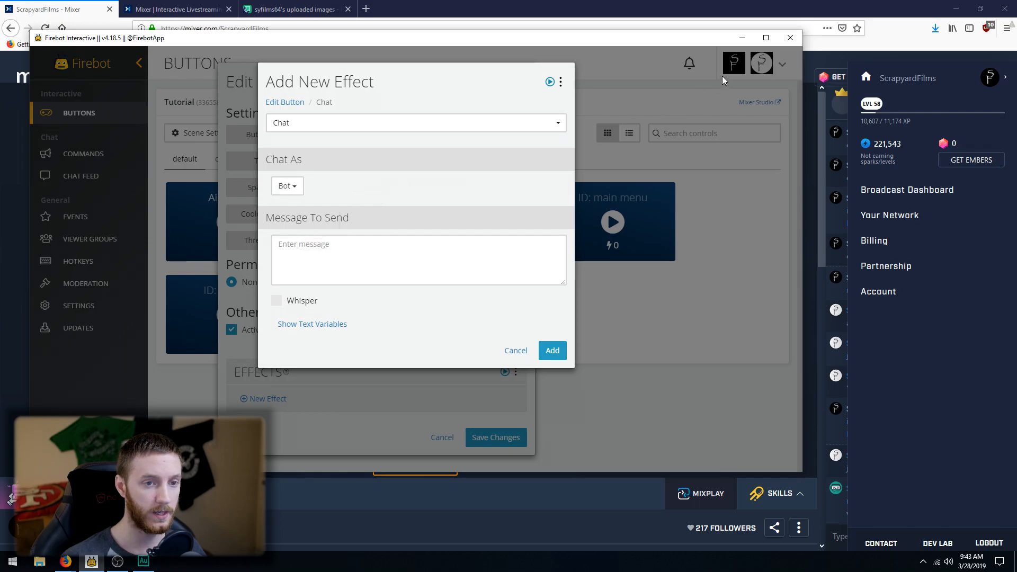
pyautogui.moveTo(336, 183)
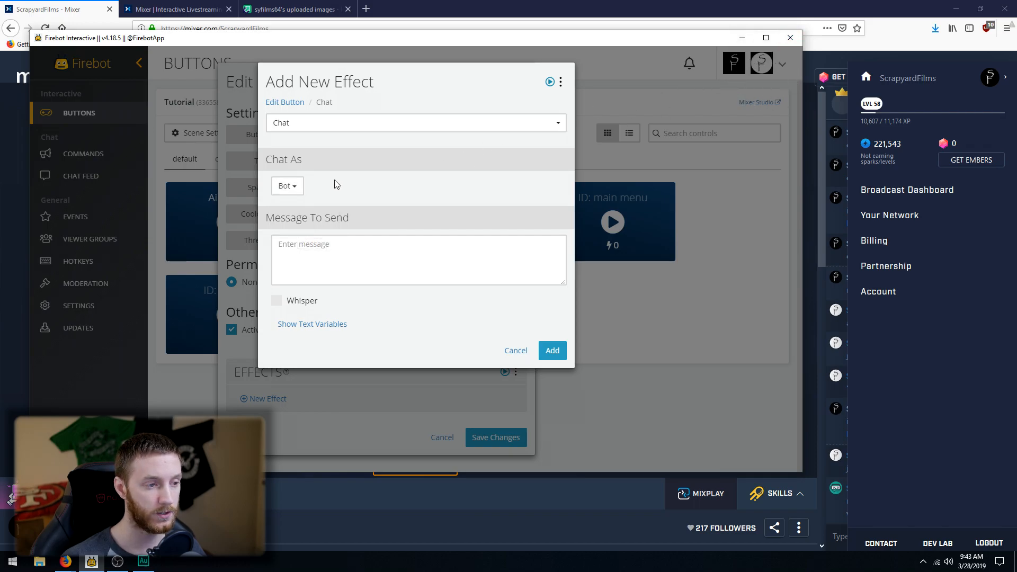
pyautogui.click(419, 260)
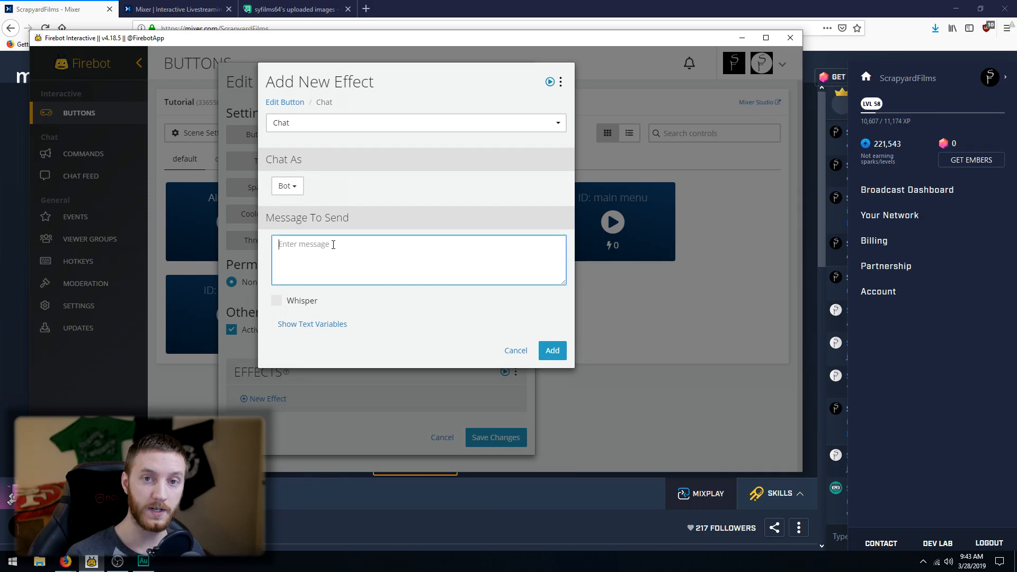
pyautogui.write("Thanks for considering a donation! Here's the link to donate:")
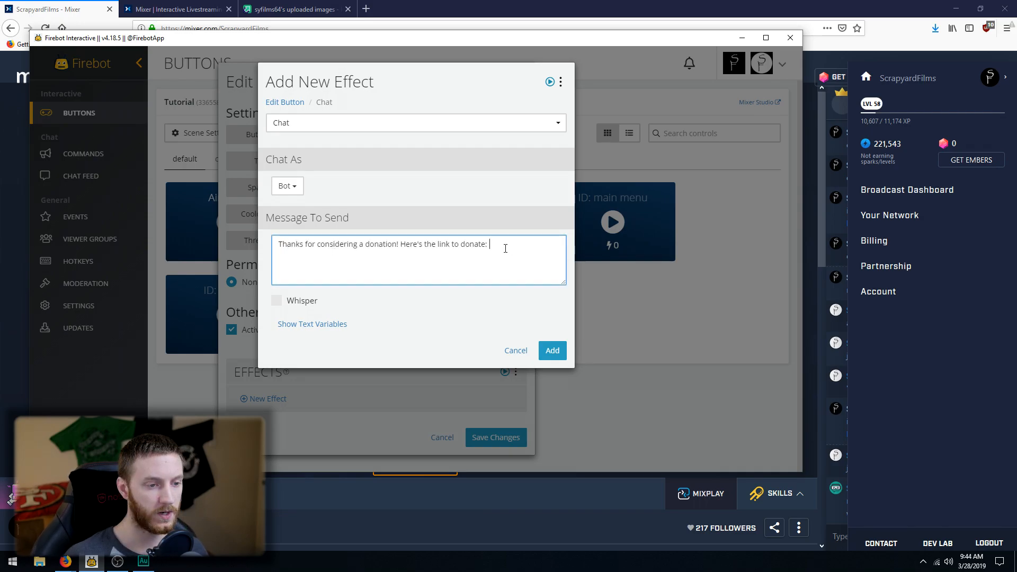
pyautogui.write('https://streamlabs.com/ScrapyardFilms1')
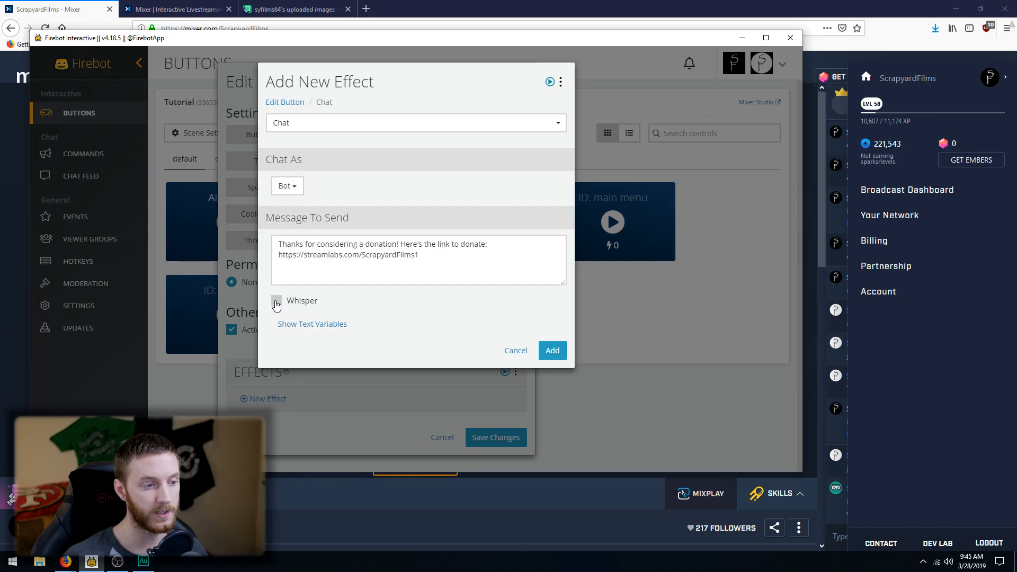
pyautogui.click(275, 300)
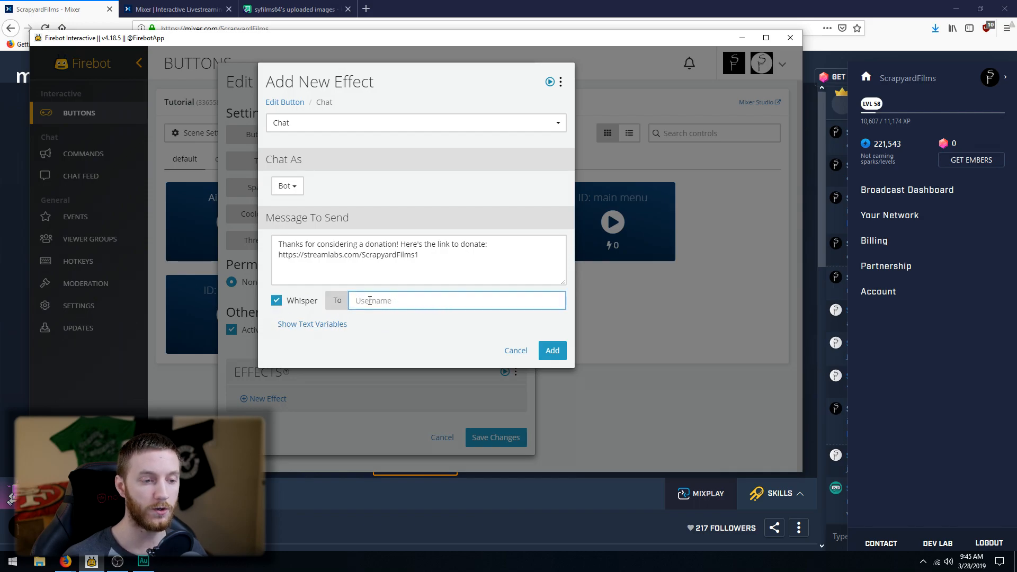
pyautogui.moveTo(311, 324)
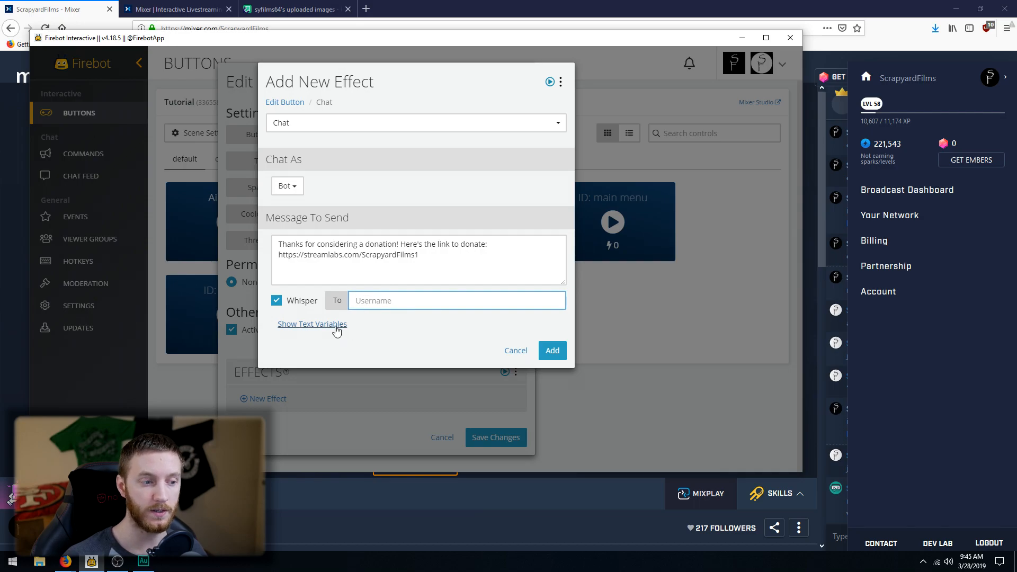
# Step: Address the whisper to $(user), taken from the General text variables
pyautogui.click(312, 324)
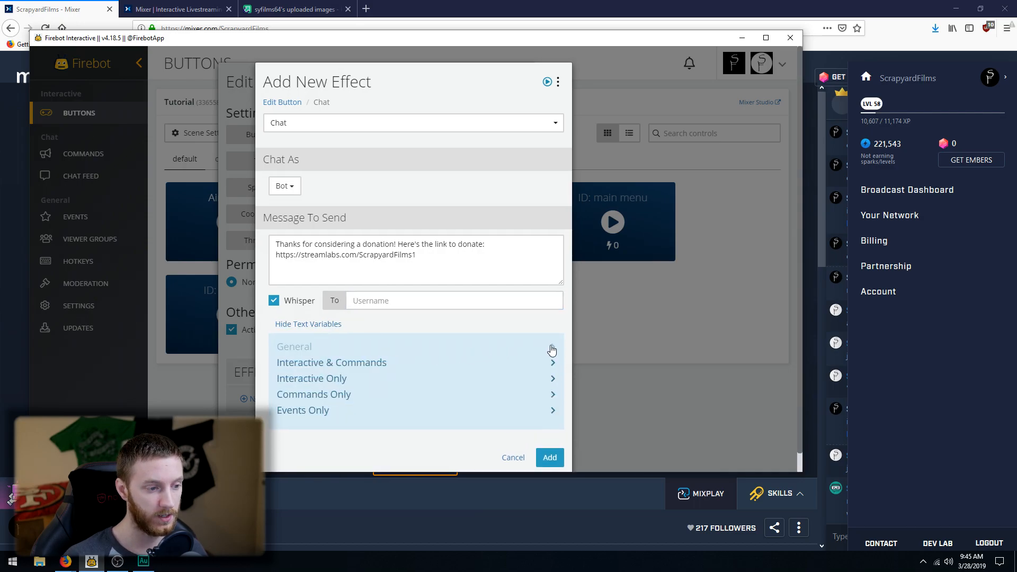
pyautogui.click(293, 345)
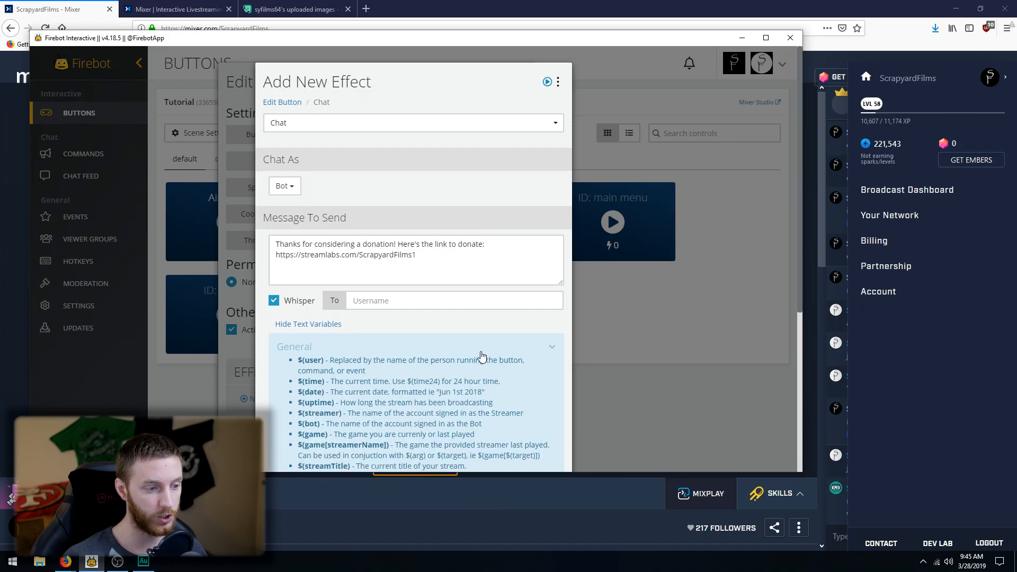
pyautogui.doubleClick(311, 360)
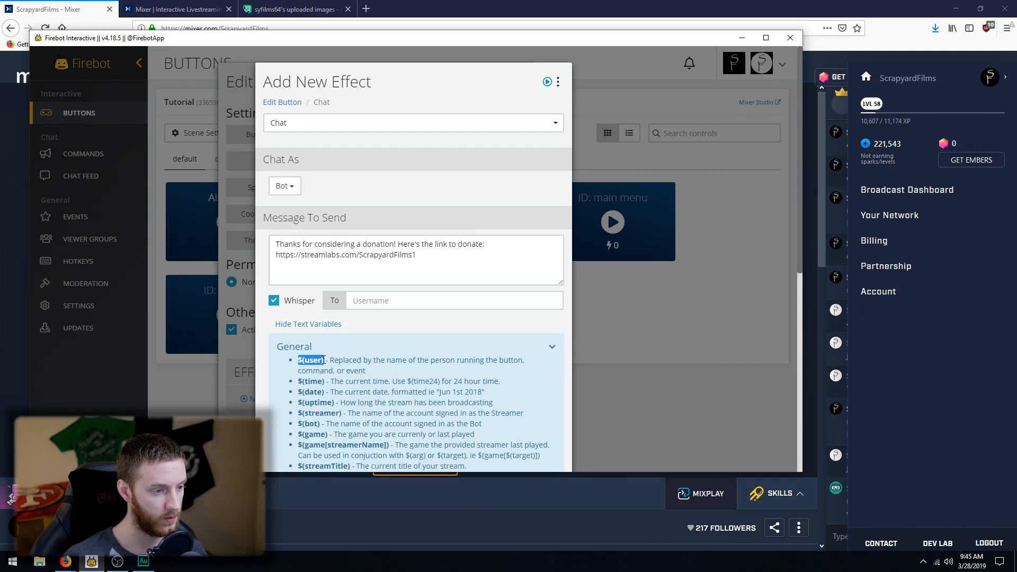
pyautogui.write('$(user)')
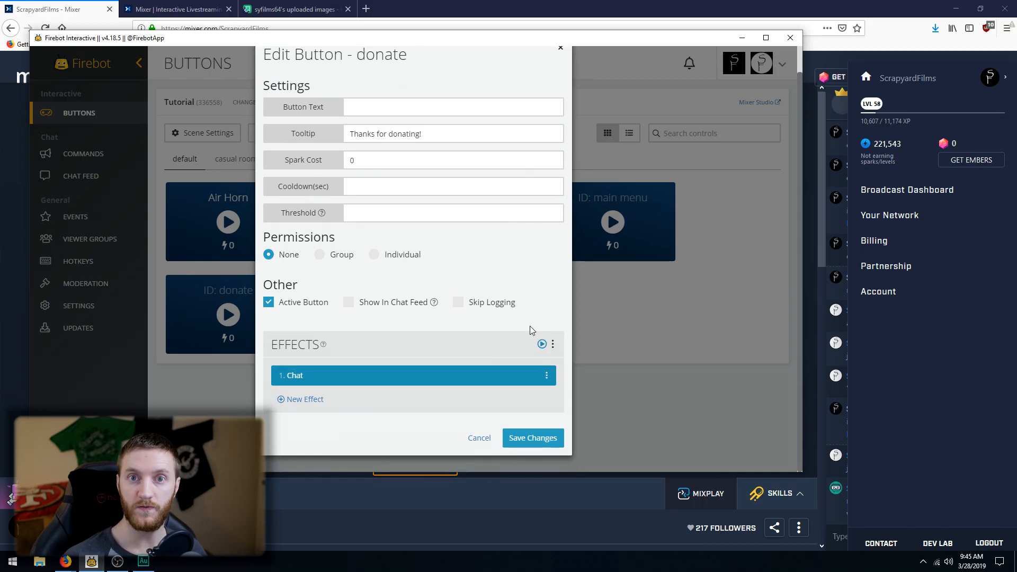
pyautogui.moveTo(305, 399)
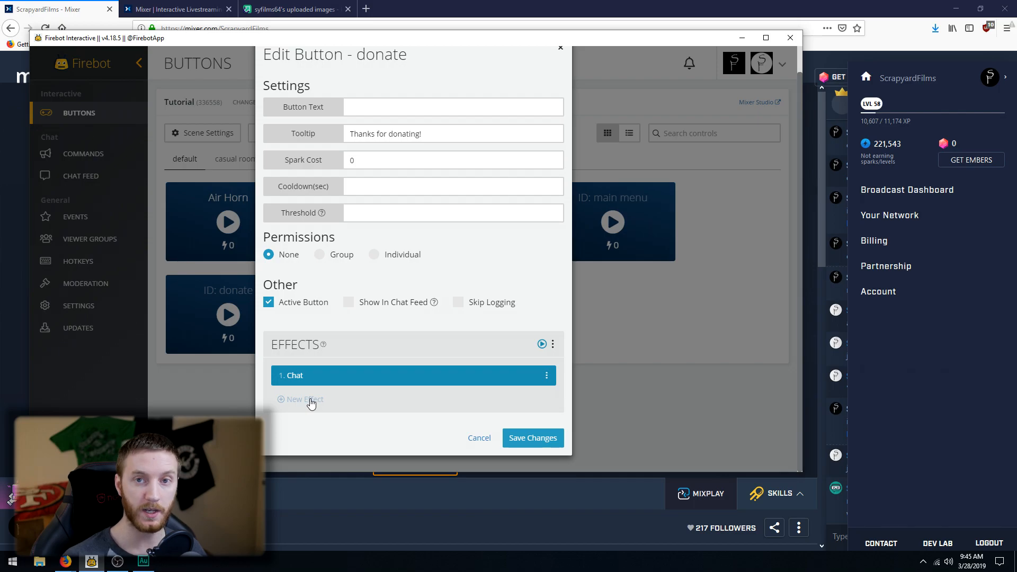
# Step: Add a Play Sound effect using the cash sound file at volume 1
pyautogui.click(299, 399)
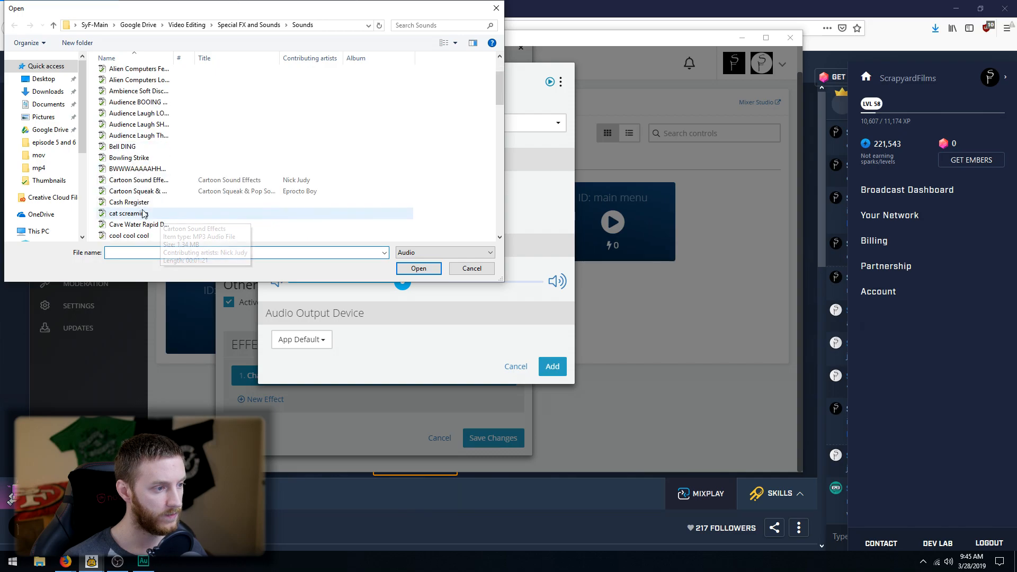
pyautogui.click(418, 268)
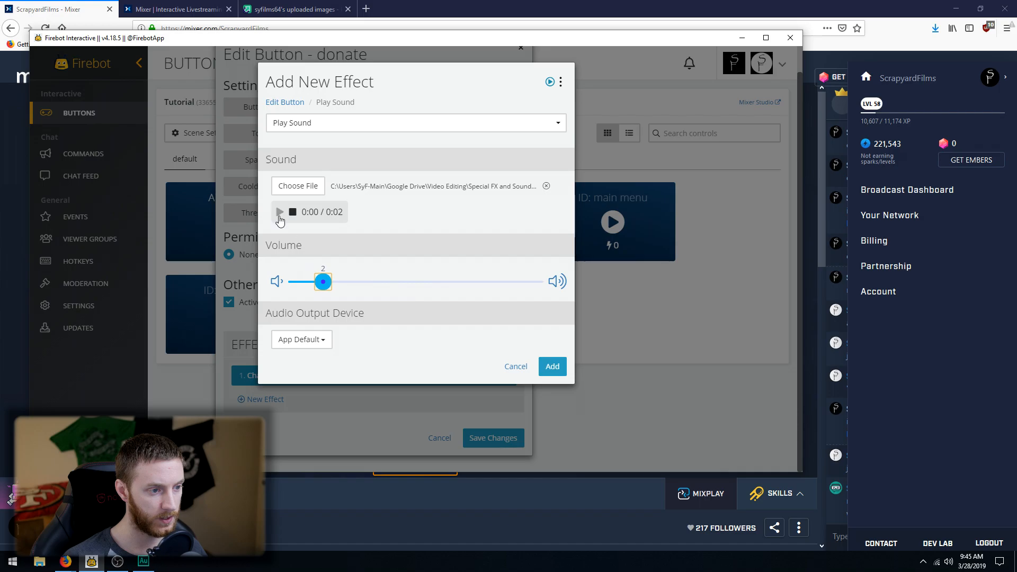
pyautogui.click(278, 212)
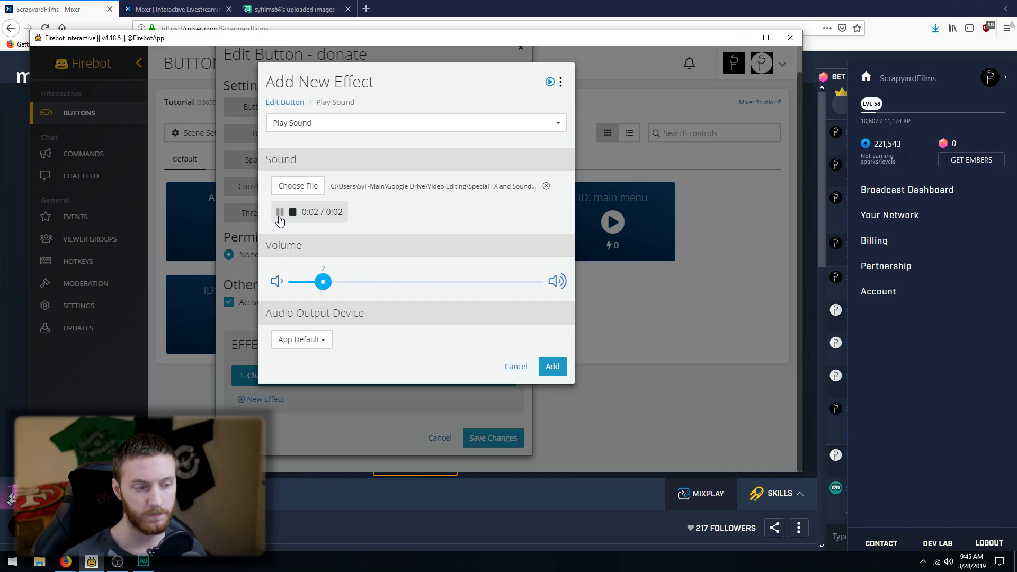
pyautogui.click(292, 212)
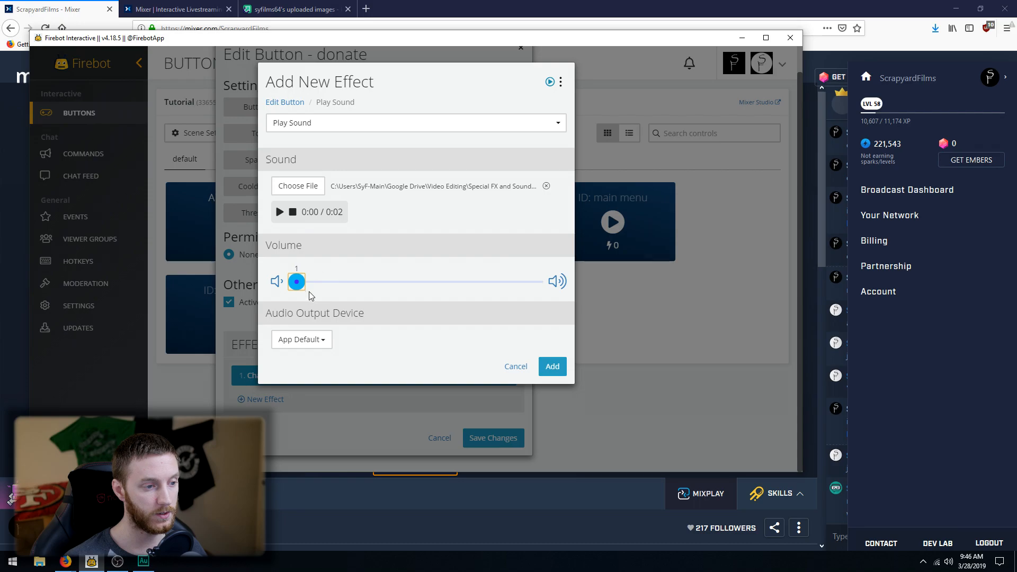
pyautogui.click(552, 365)
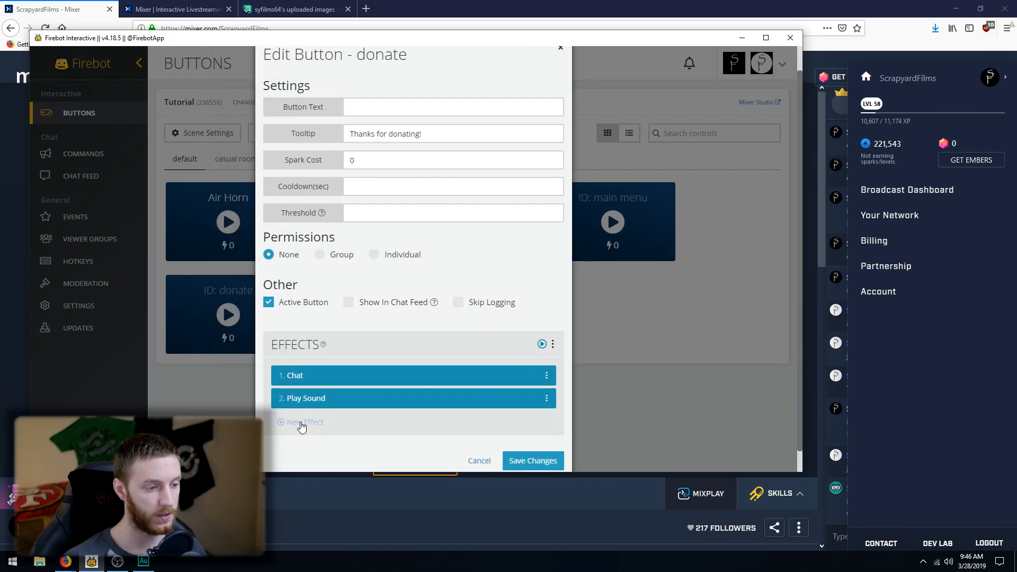
# Step: Add a Chat effect announcing 'just pressed the ' $ ' button!'
pyautogui.click(300, 423)
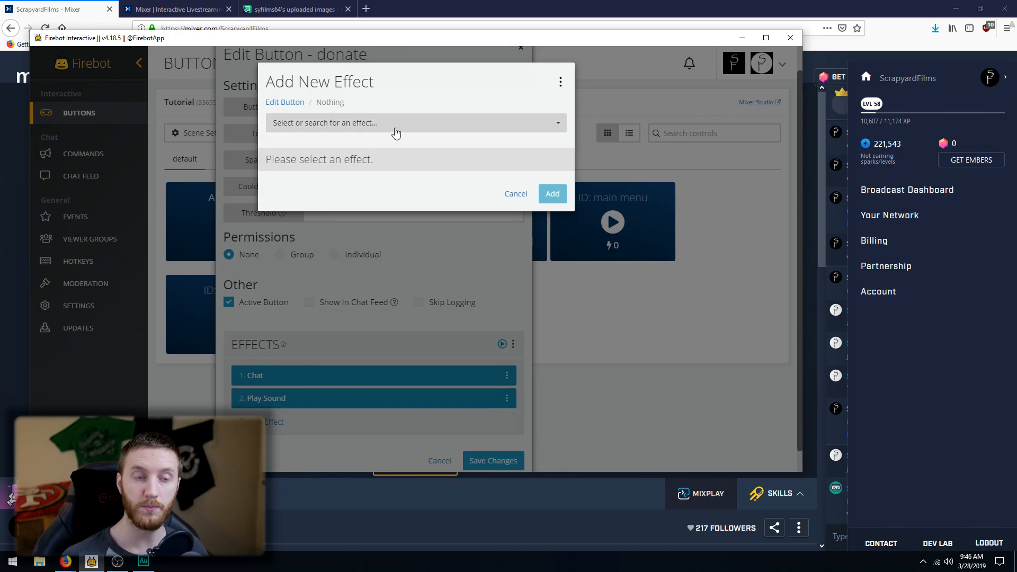
pyautogui.click(396, 123)
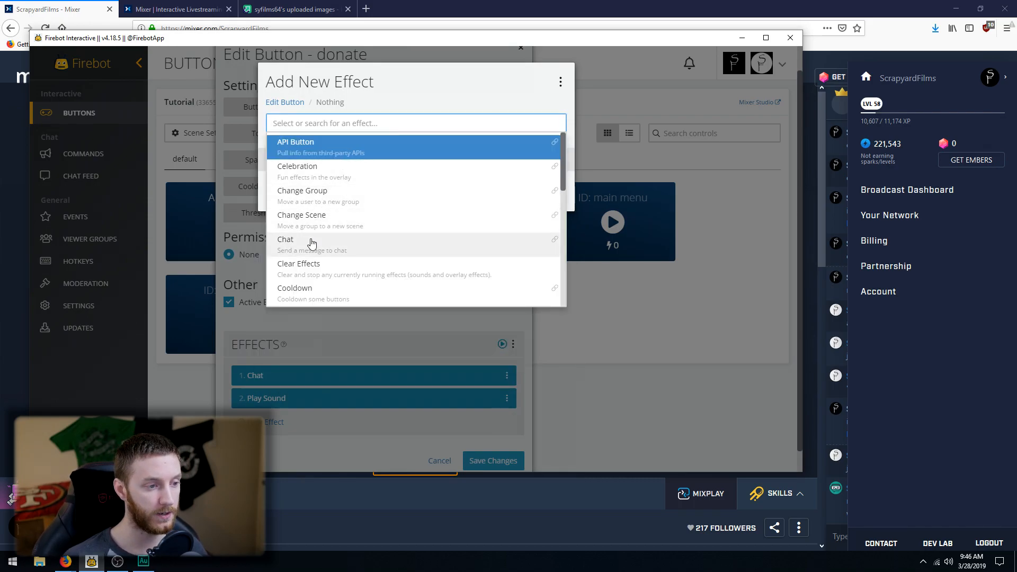
pyautogui.click(285, 239)
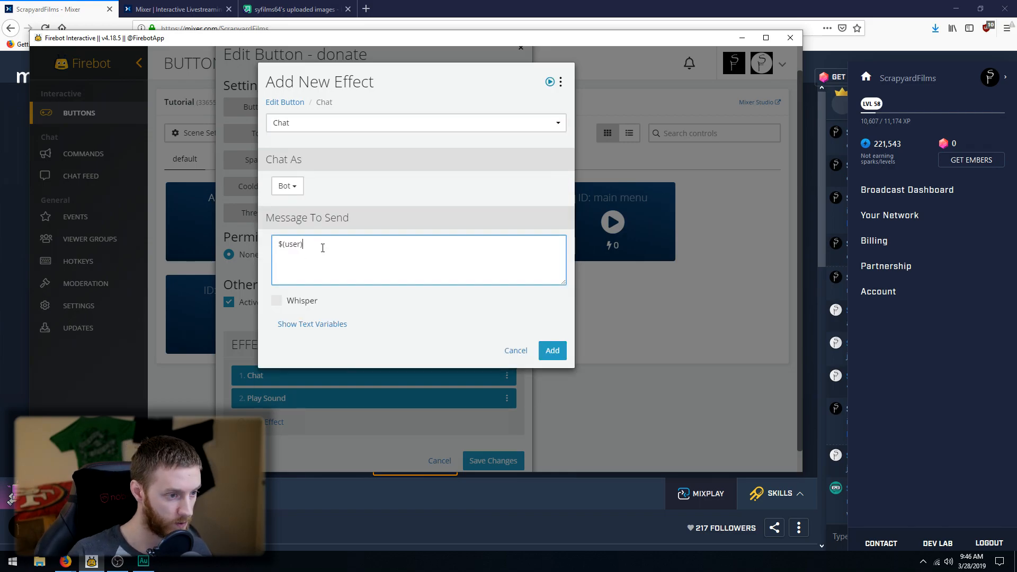
pyautogui.write('just pressed')
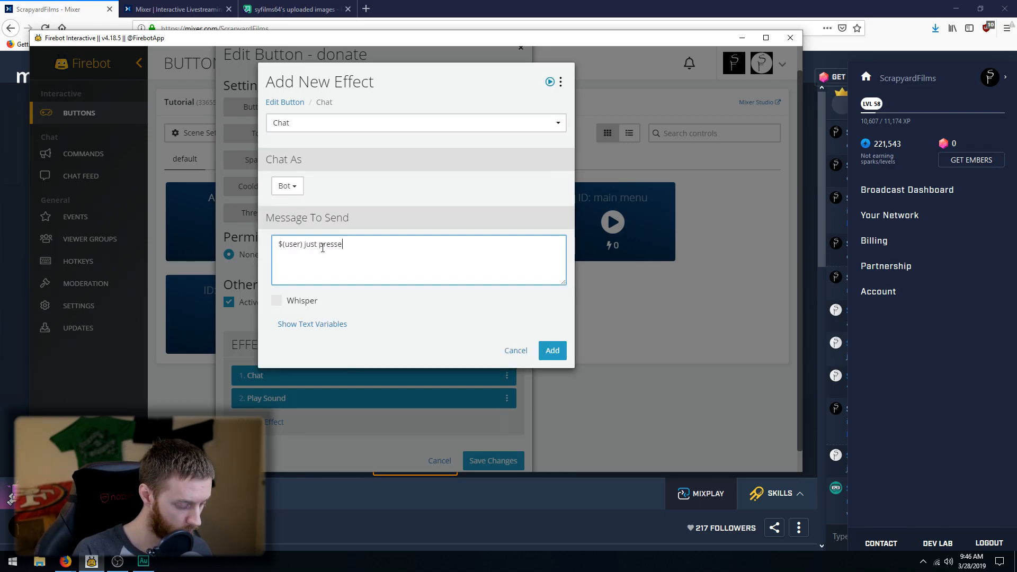
pyautogui.write("d the ' $ ' button!")
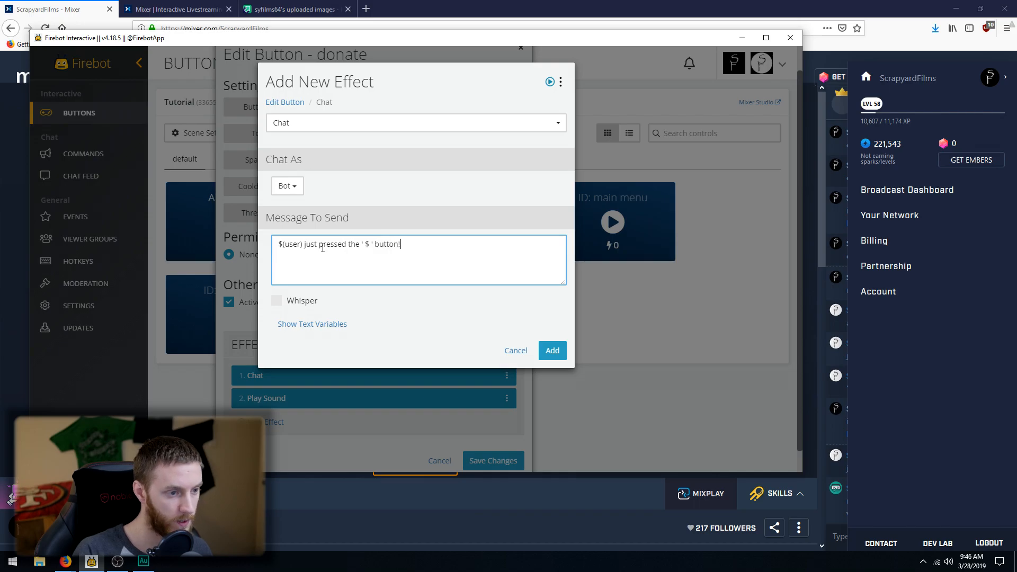
pyautogui.click(550, 351)
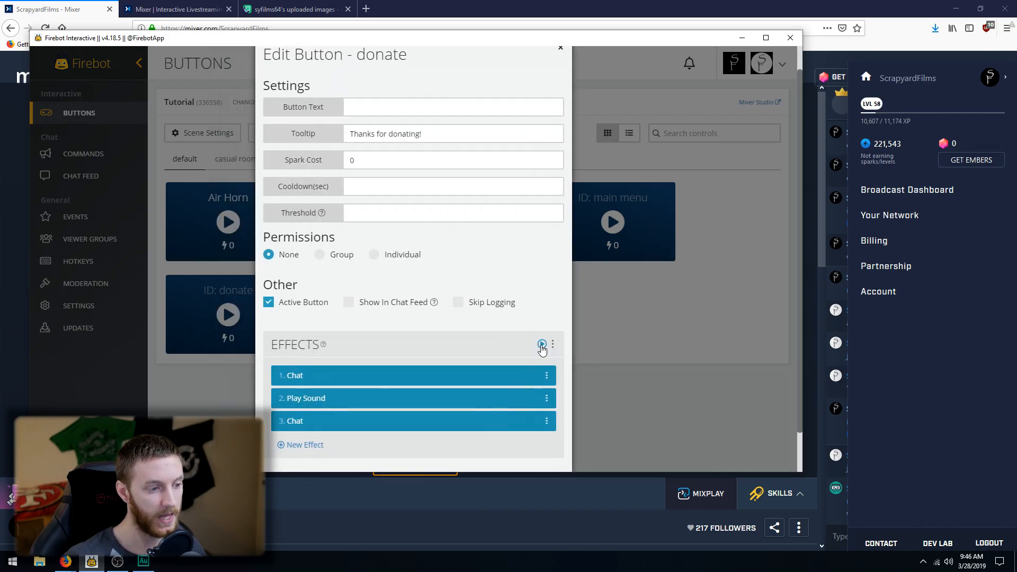
pyautogui.moveTo(318, 422)
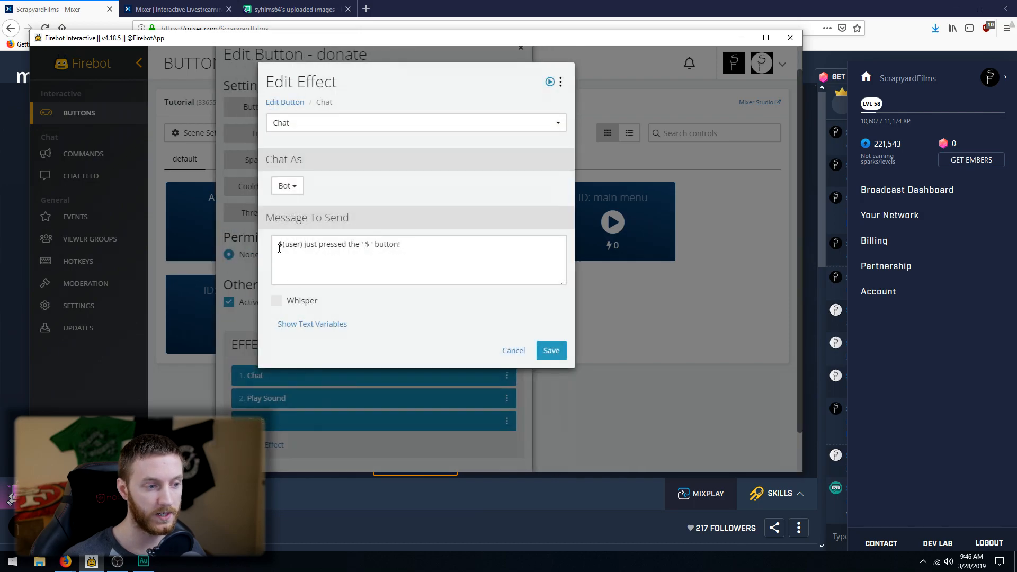
# Step: Edit the announcement to begin 'A generous viewer' and save it
pyautogui.write('A')
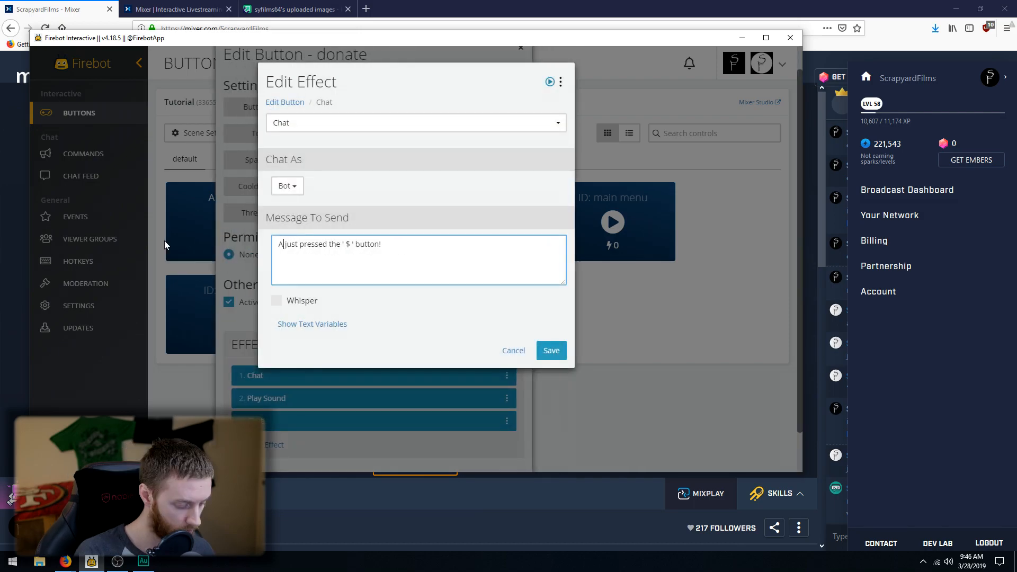
pyautogui.write('generous')
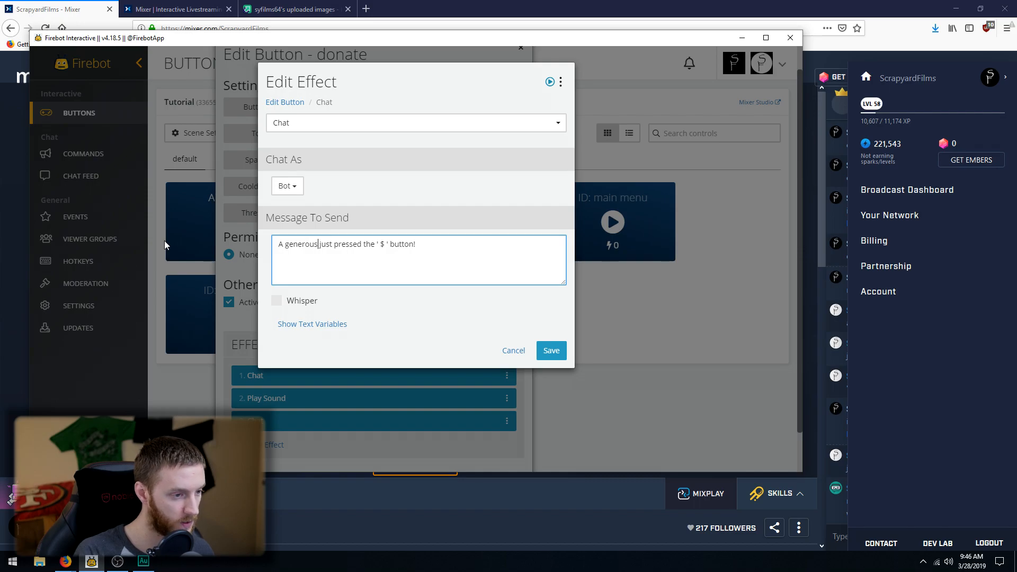
pyautogui.write('viewer')
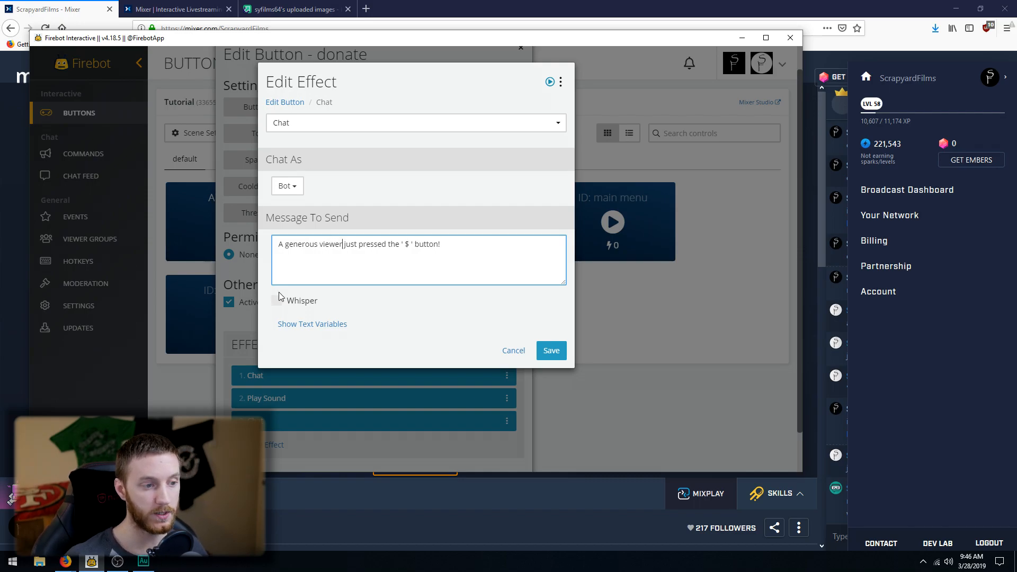
pyautogui.click(550, 351)
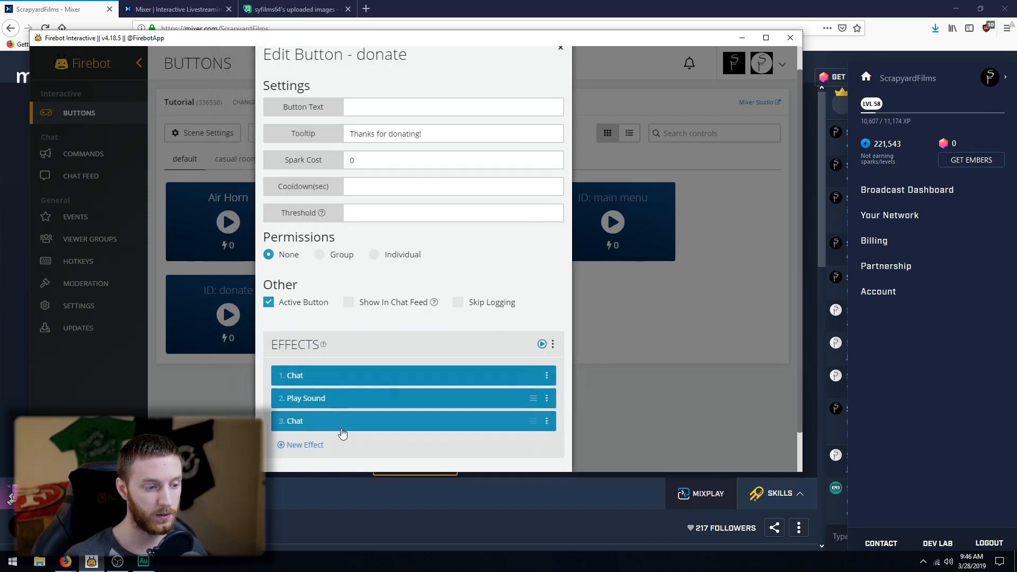
# Step: Bring the Mixer channel page forward to view the green dollar-sign button
pyautogui.click(559, 47)
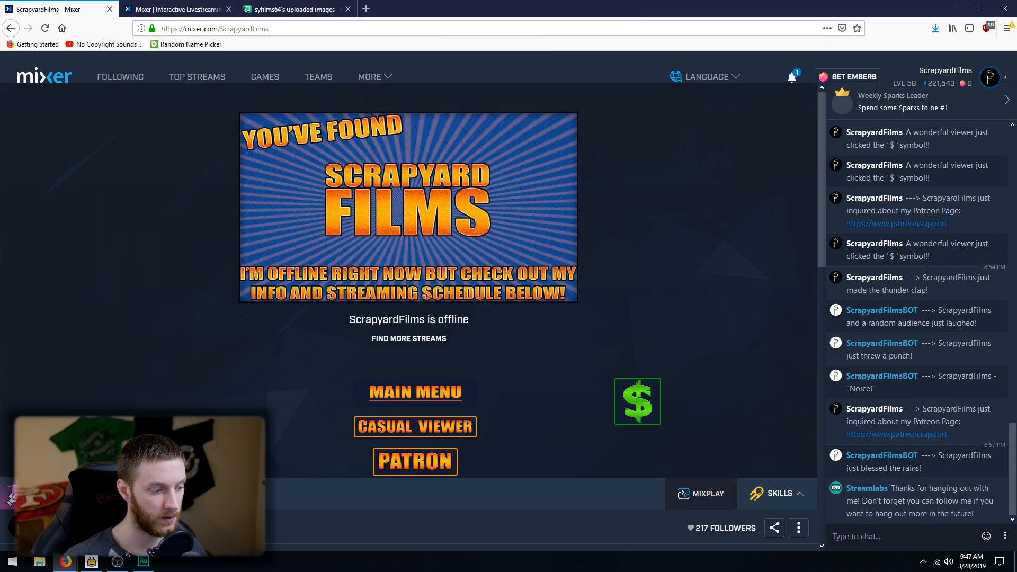
pyautogui.moveTo(637, 400)
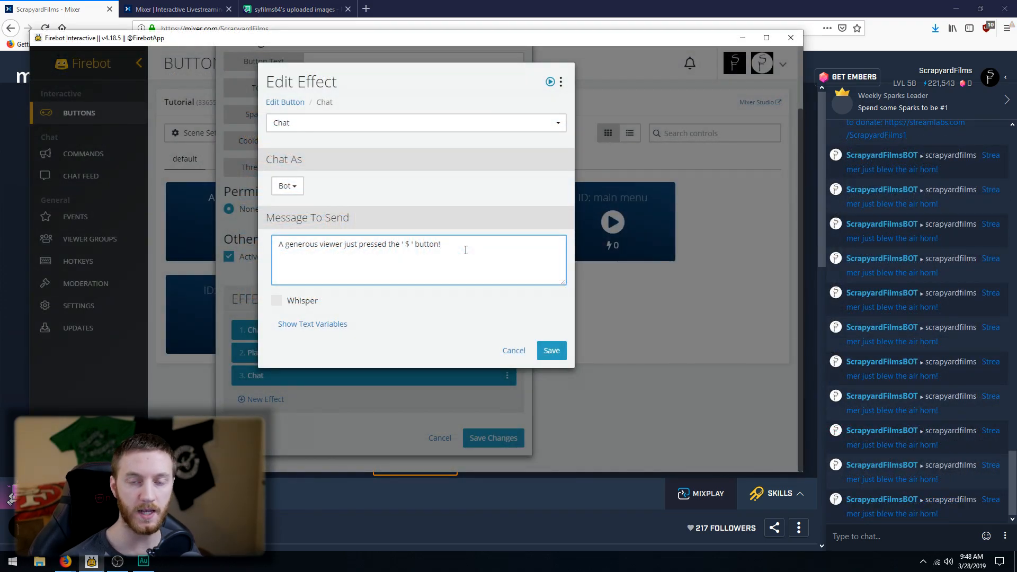
pyautogui.moveTo(519, 260)
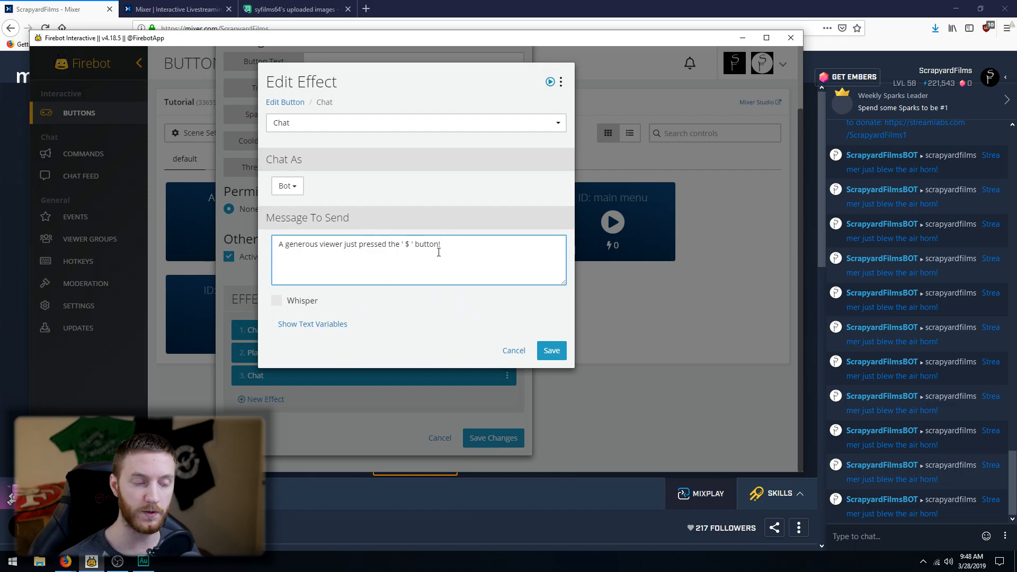
pyautogui.moveTo(287, 186)
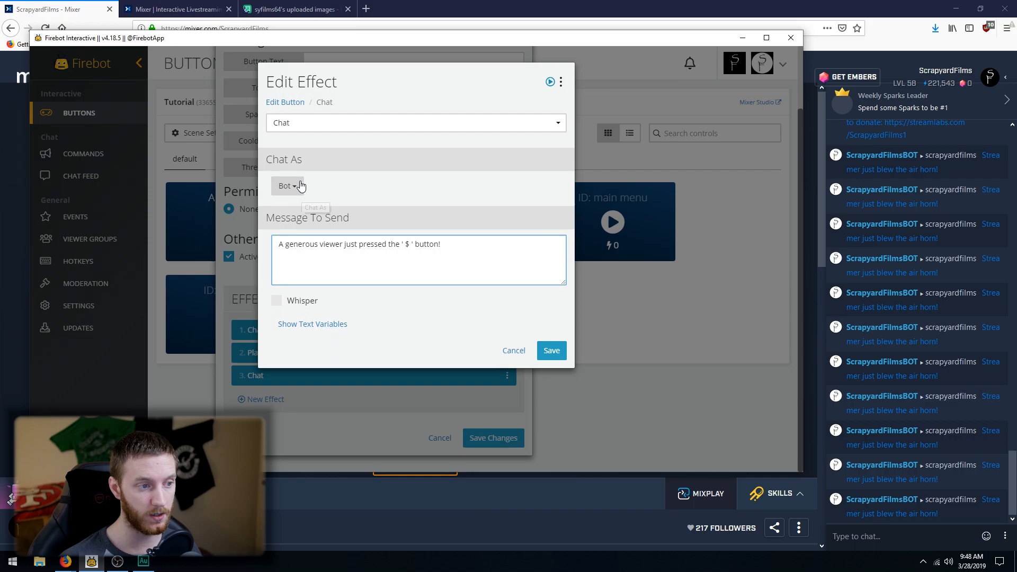
# Step: Set the announcement Chat effect to send as Streamer and save the donate button
pyautogui.click(290, 185)
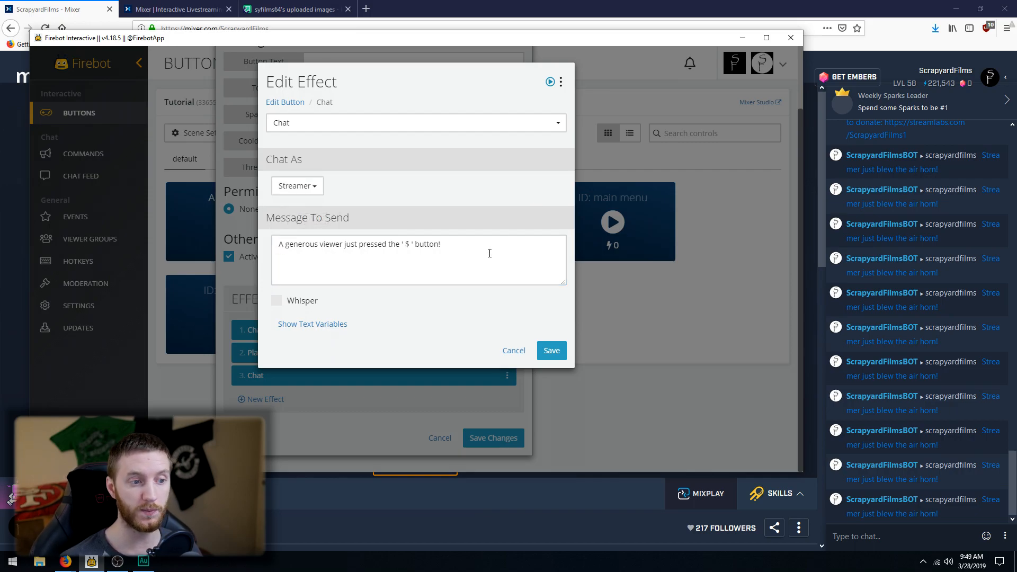
pyautogui.click(551, 351)
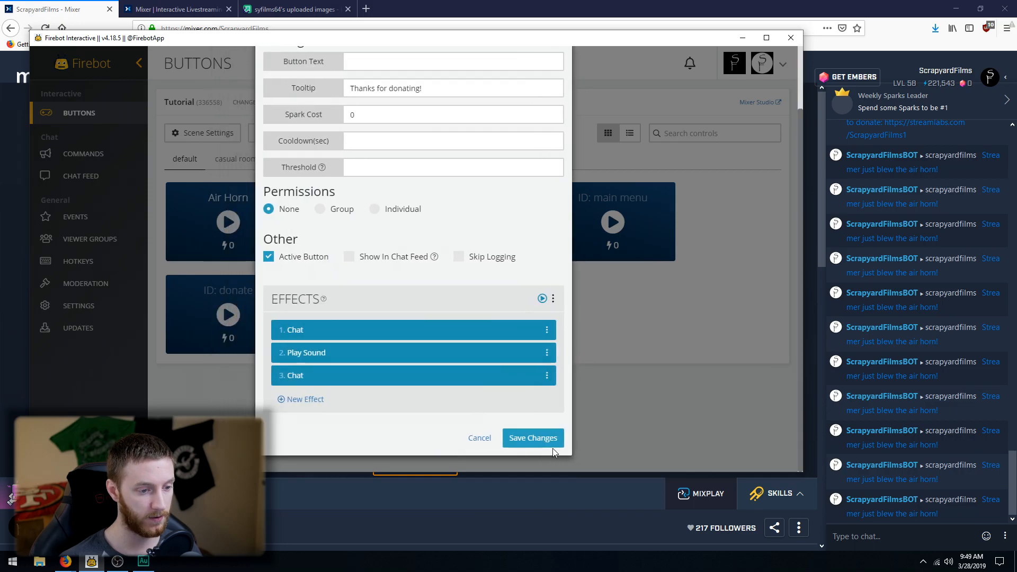
pyautogui.click(532, 437)
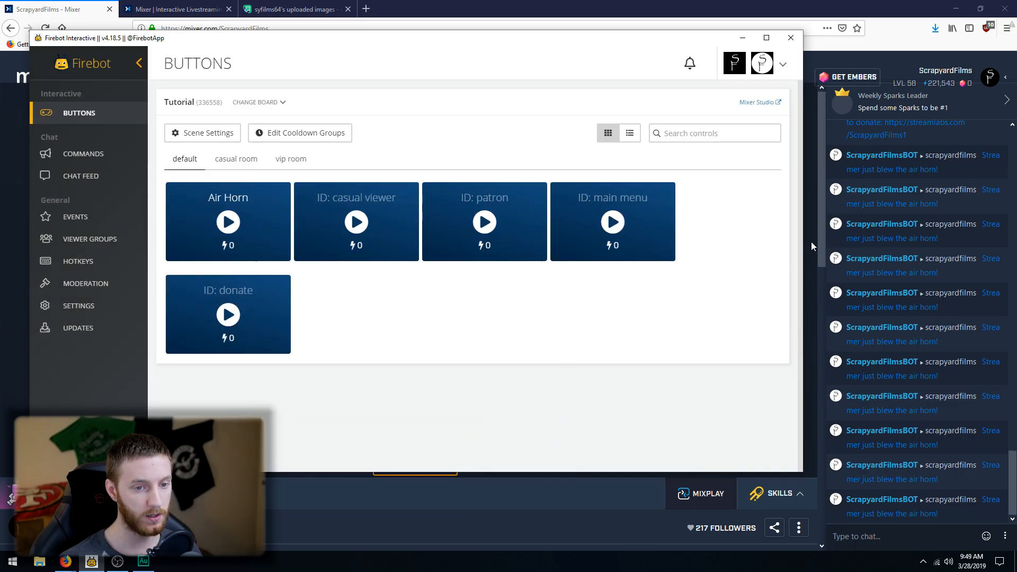
# Step: Test the green $ button and follow the whispered Streamlabs donation link
pyautogui.click(790, 37)
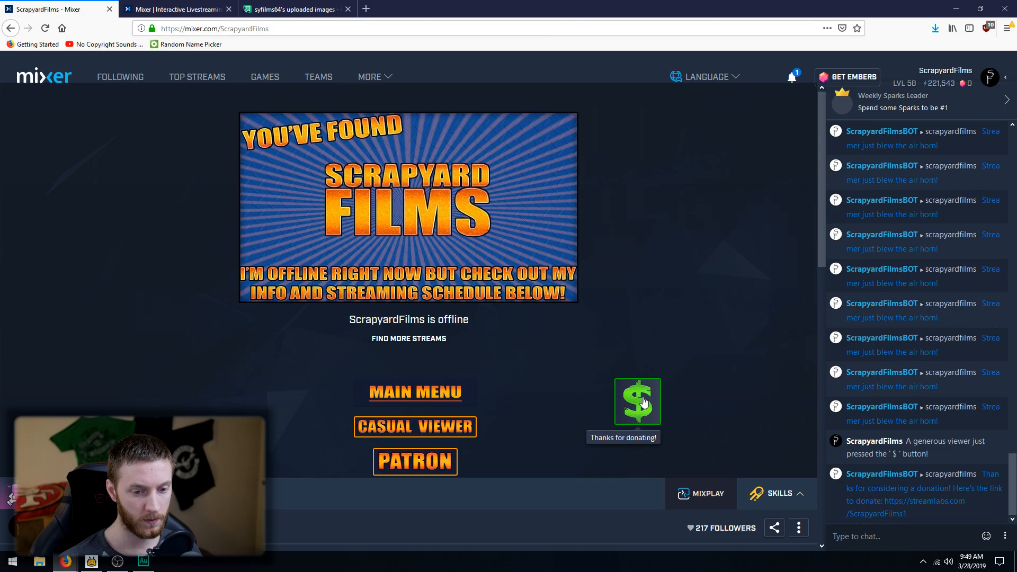
pyautogui.moveTo(996, 447)
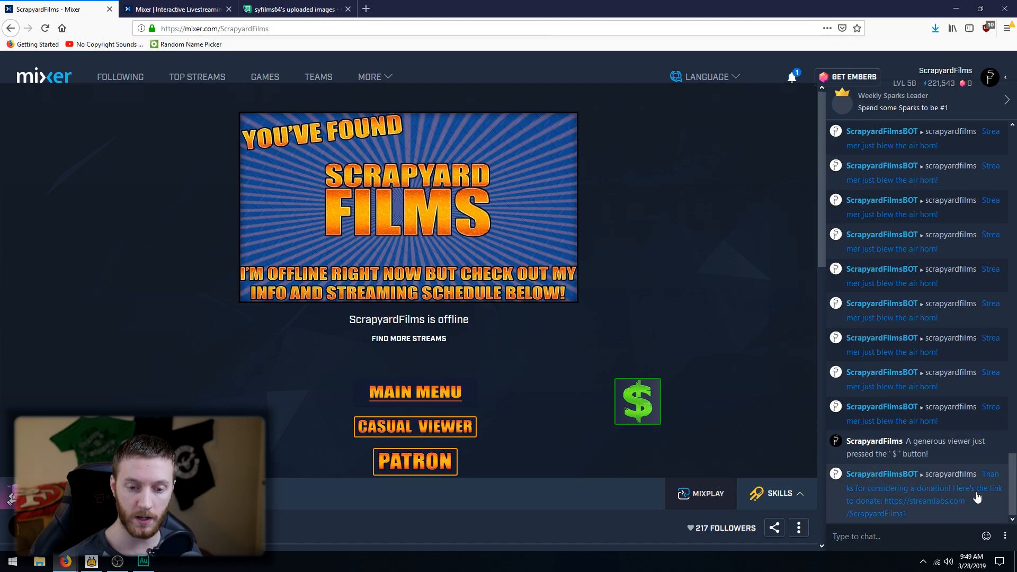
pyautogui.moveTo(978, 499)
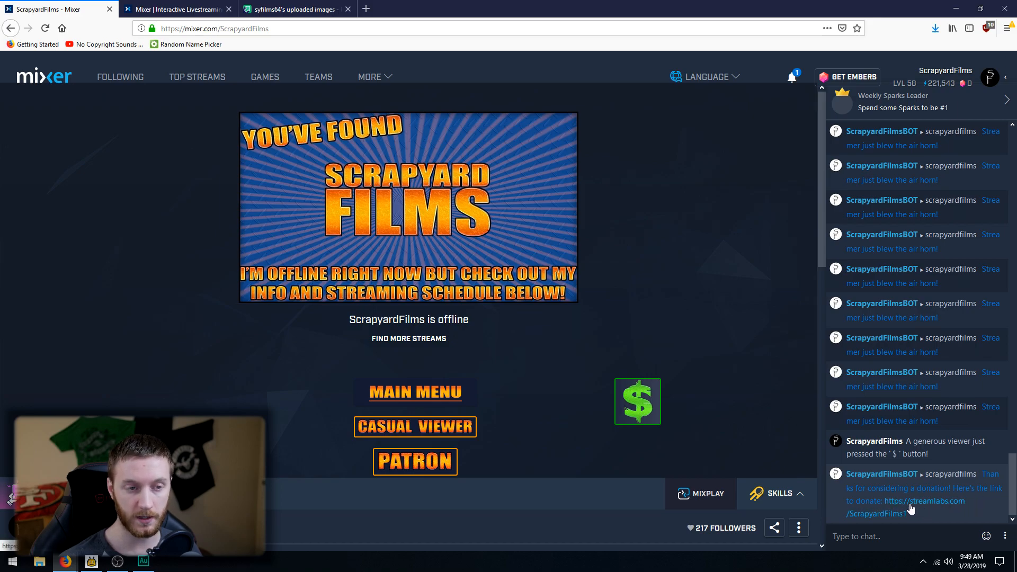
pyautogui.click(924, 501)
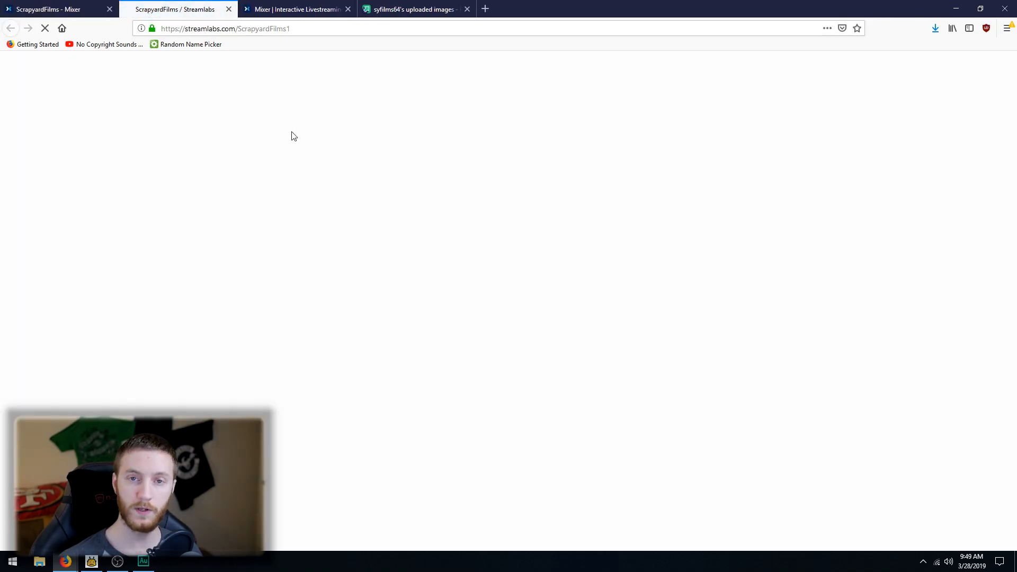